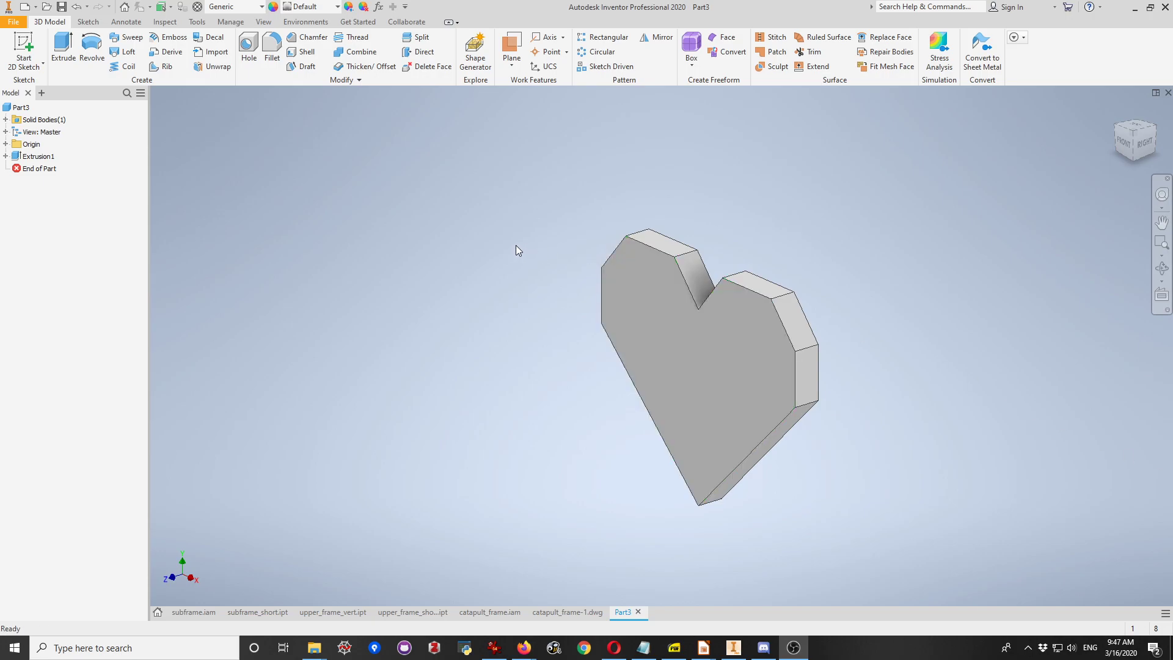
pyautogui.moveTo(648, 245)
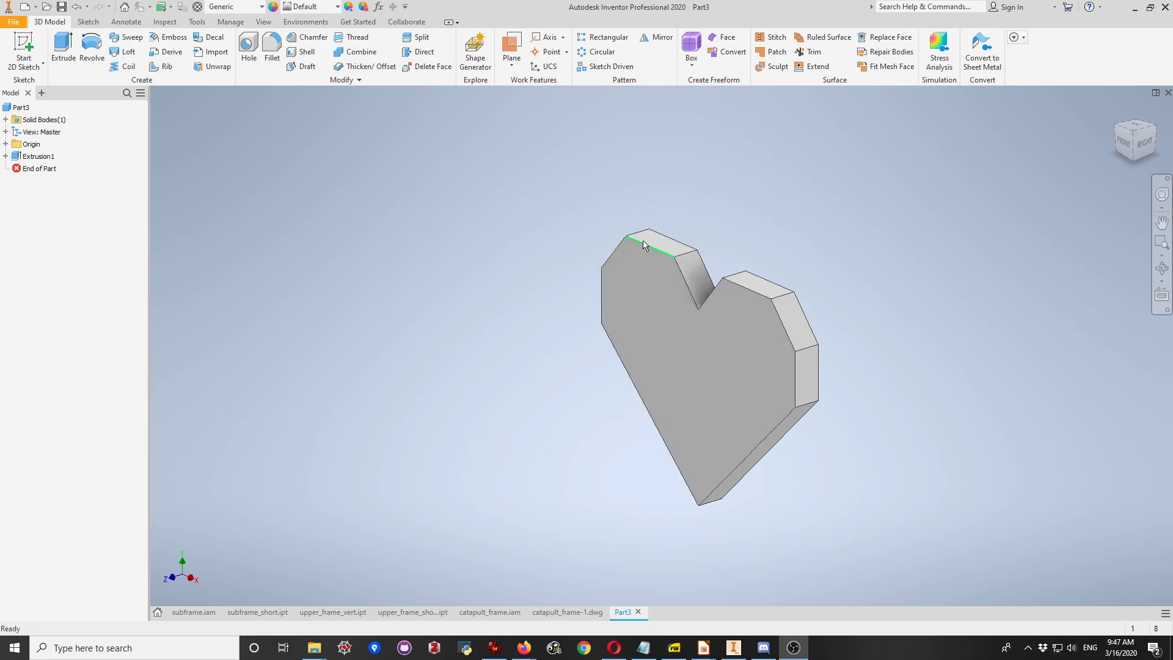
# - Create a new empty part file, Part4, after viewing the heart from the front
pyautogui.click(706, 379)
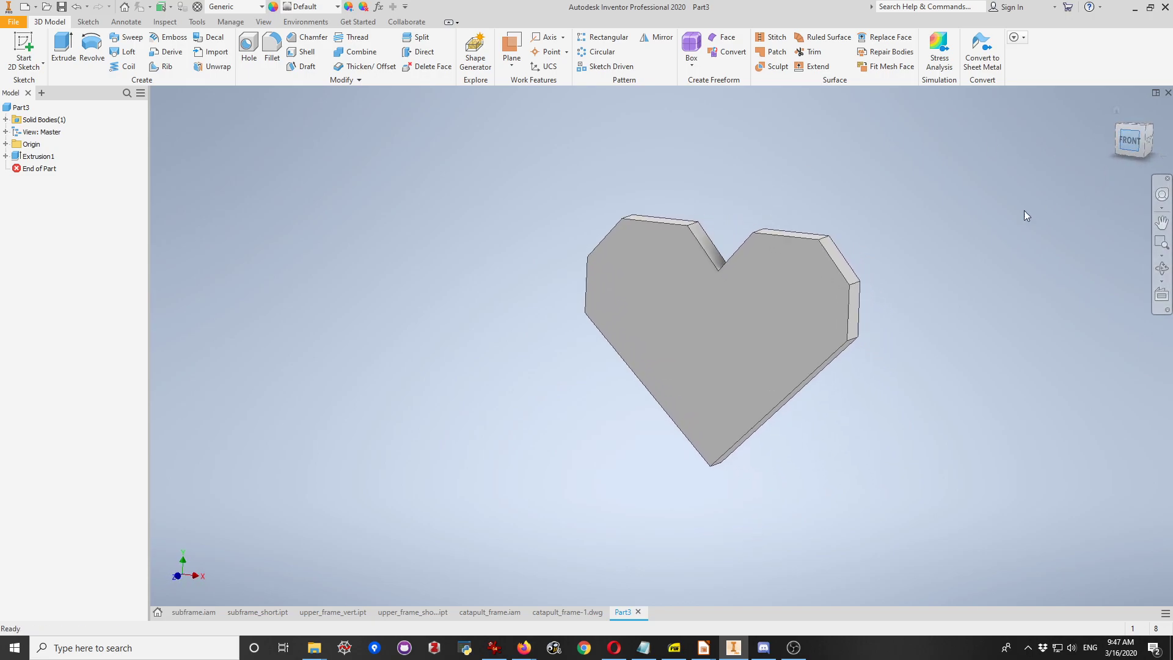
pyautogui.click(662, 446)
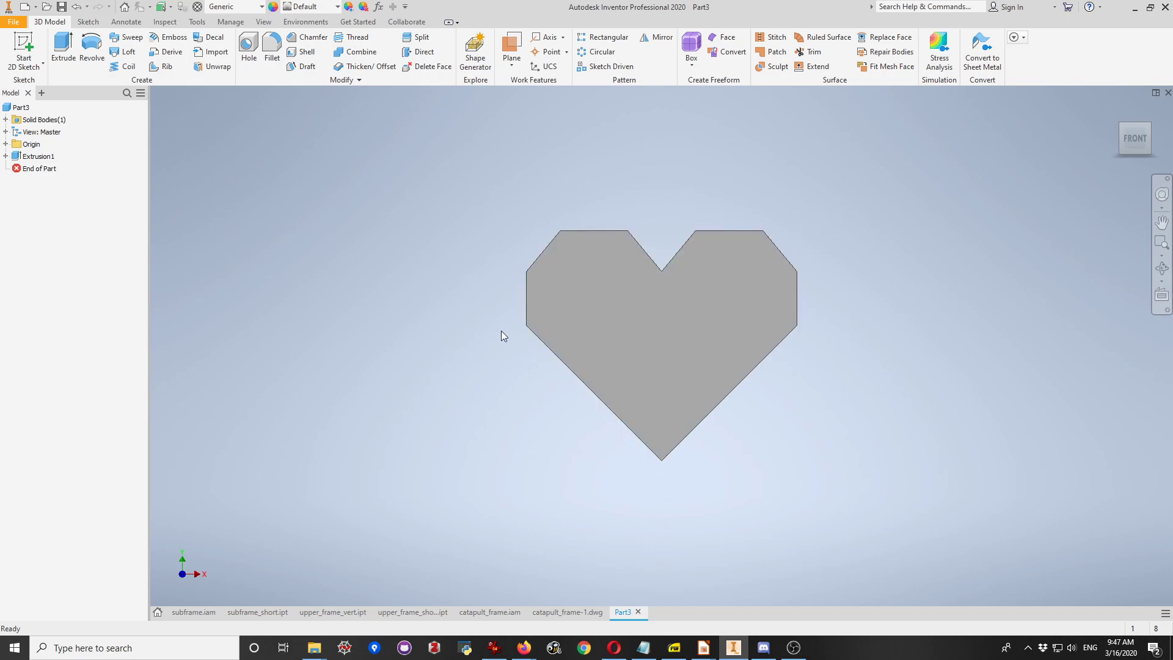
pyautogui.moveTo(690, 203)
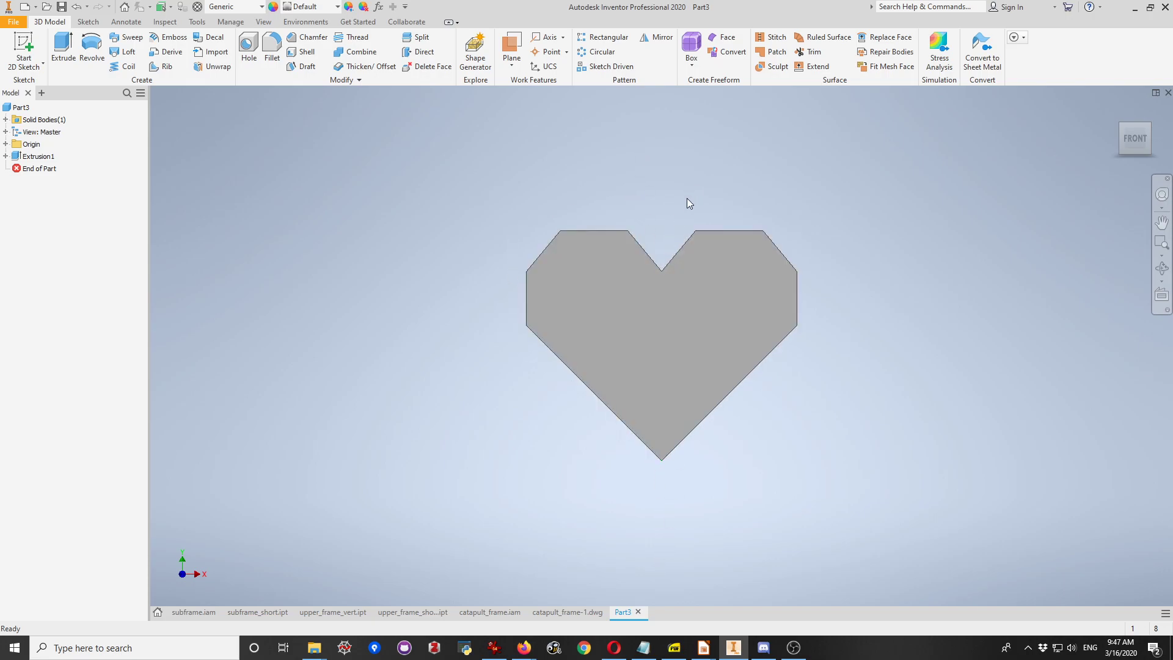
pyautogui.moveTo(993, 367)
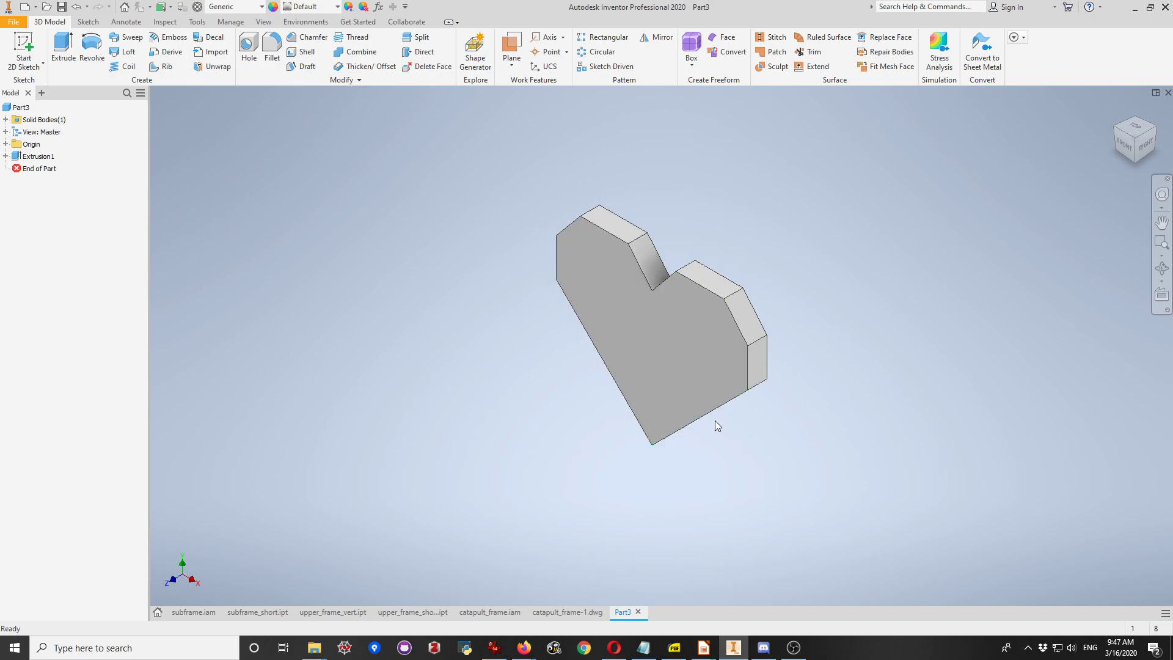
pyautogui.click(11, 21)
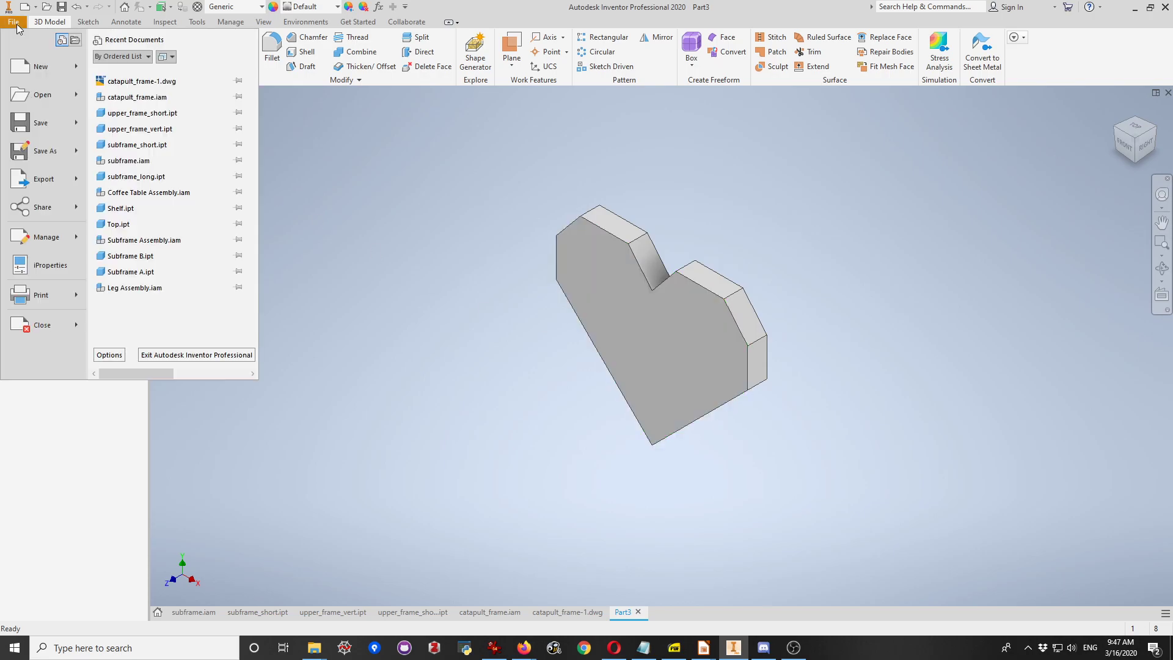
pyautogui.click(38, 67)
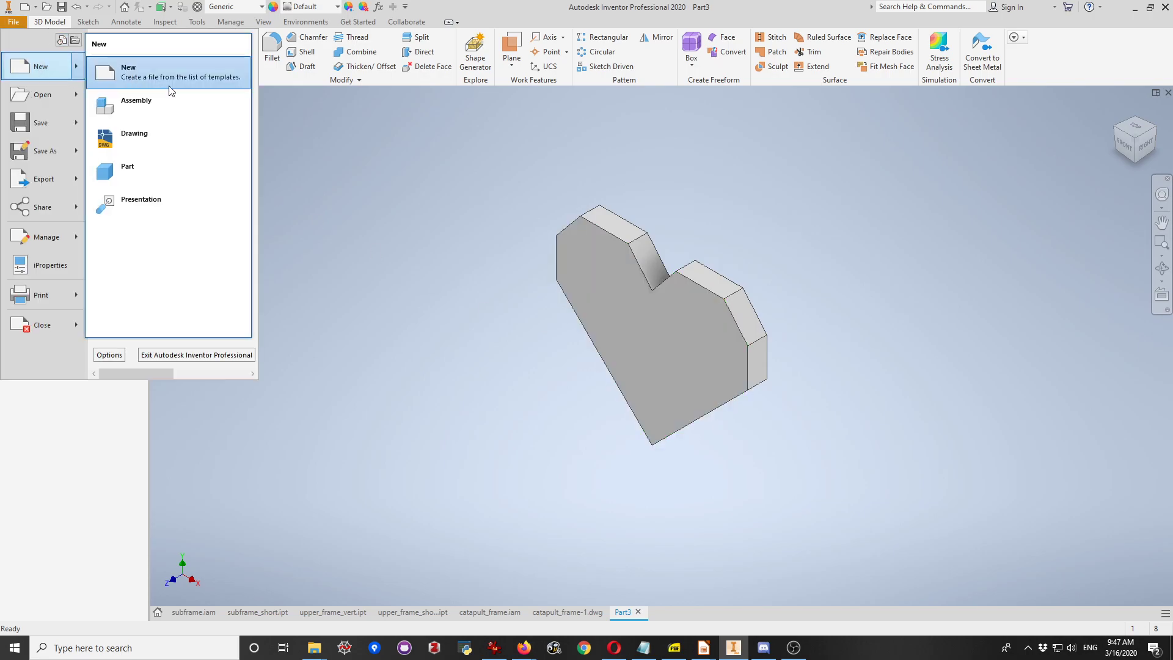
pyautogui.click(128, 166)
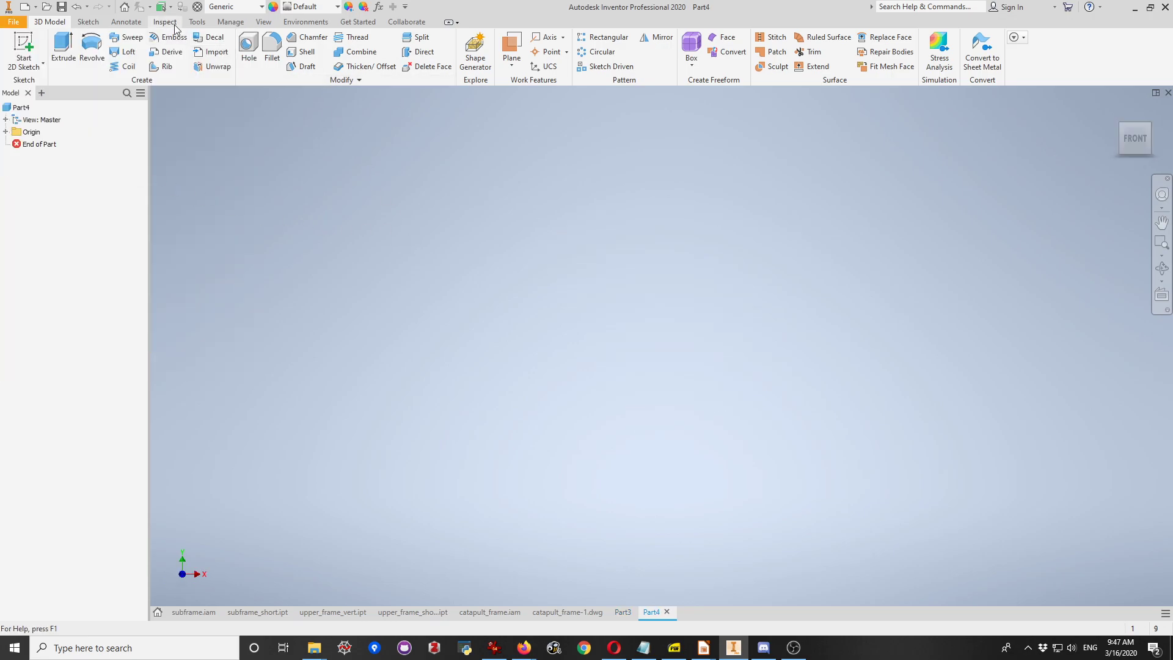
# - Set Part4's document mass unit to kilogram, keeping lengths in centimeters
pyautogui.click(196, 21)
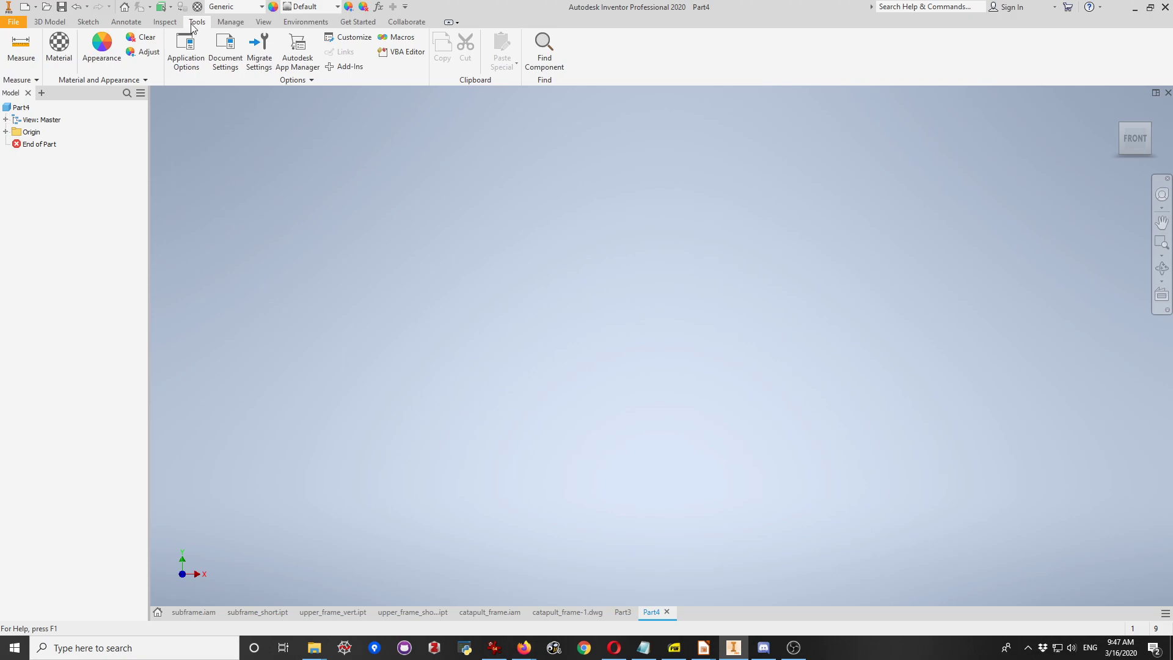
pyautogui.moveTo(206, 19)
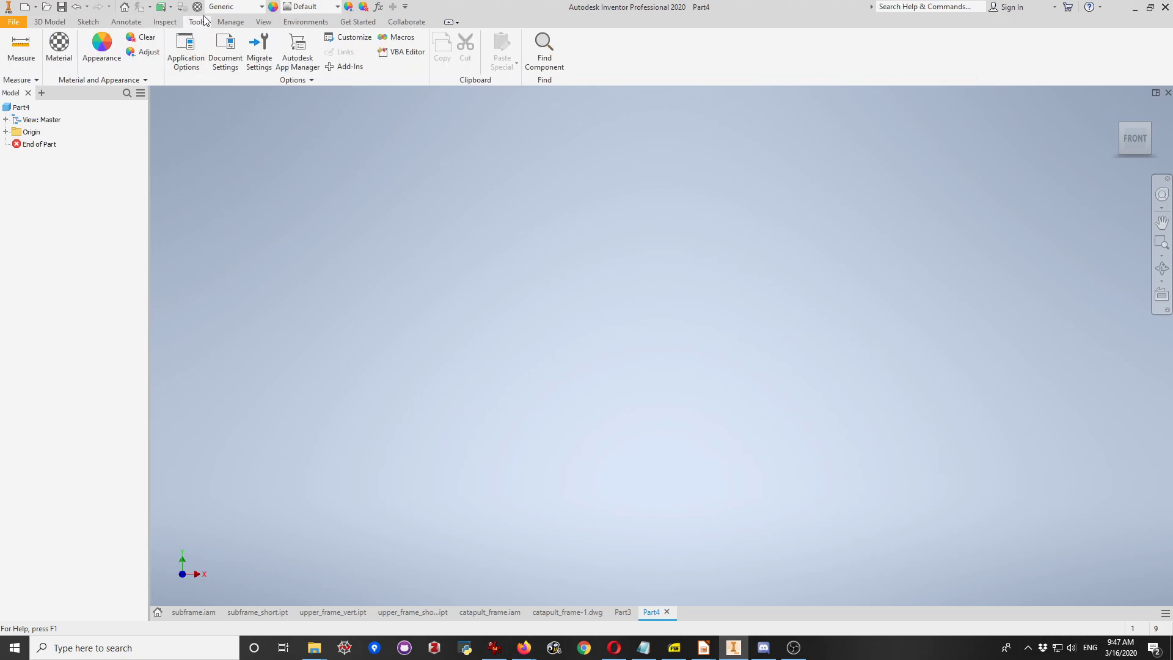
pyautogui.click(225, 46)
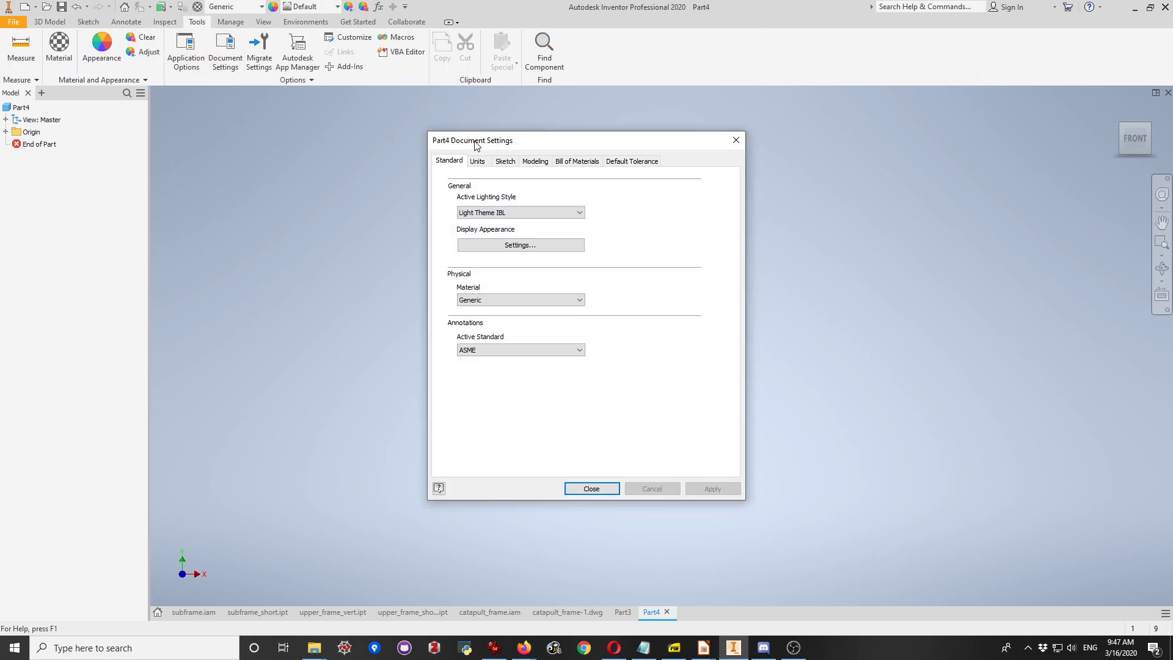
pyautogui.click(477, 161)
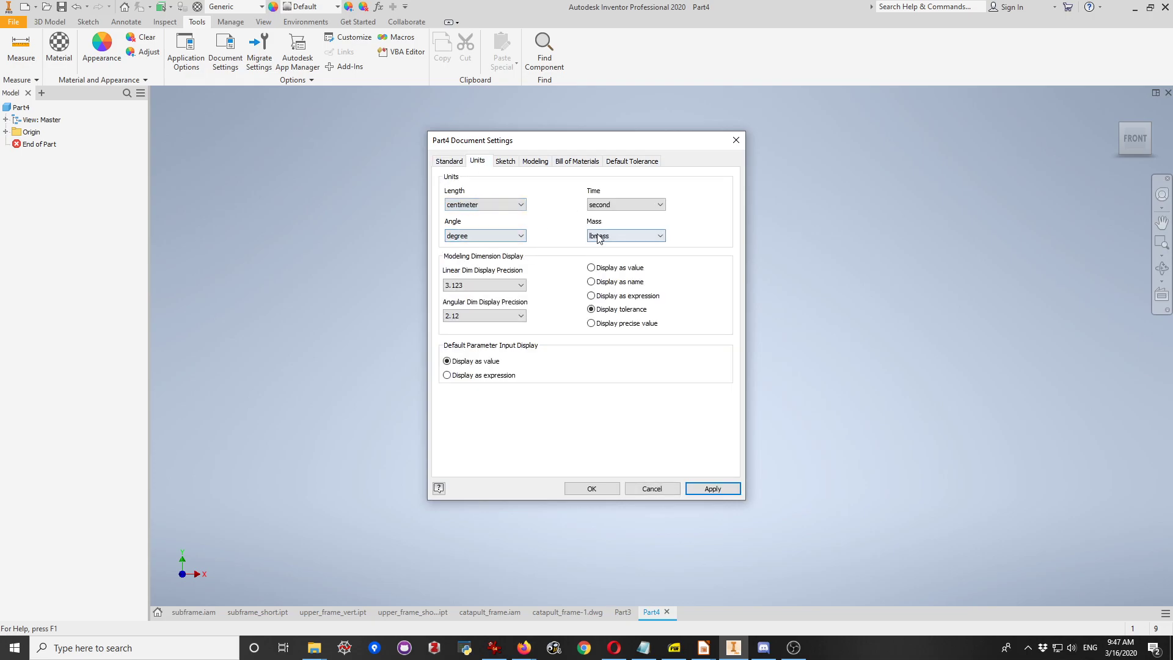
pyautogui.click(656, 235)
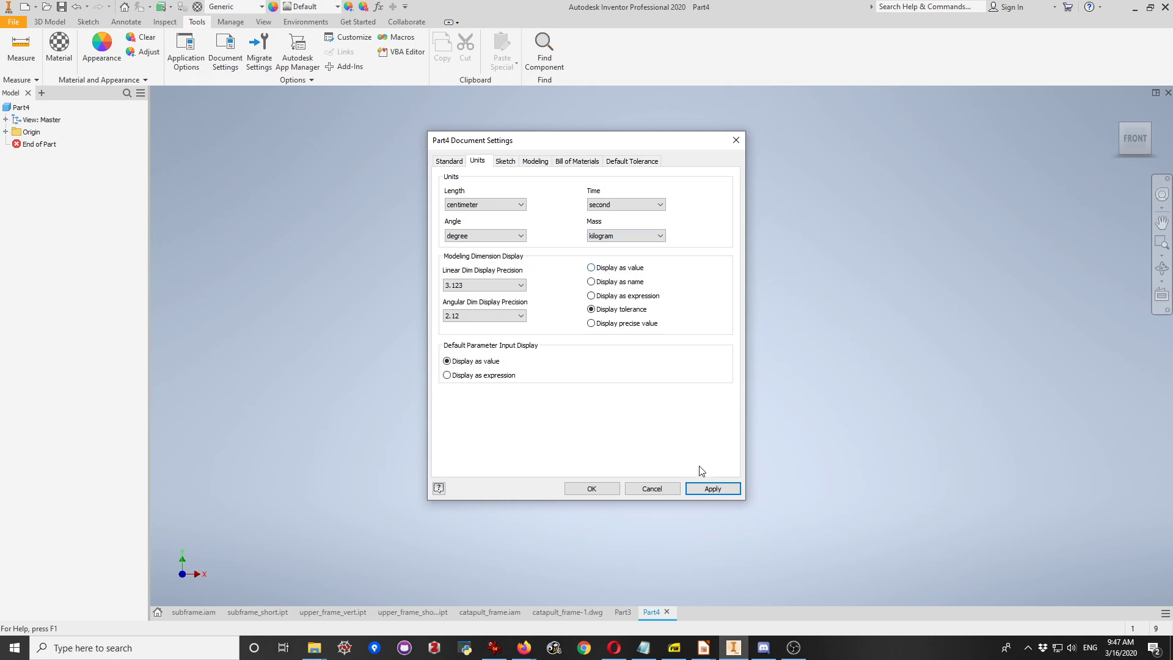
pyautogui.click(591, 488)
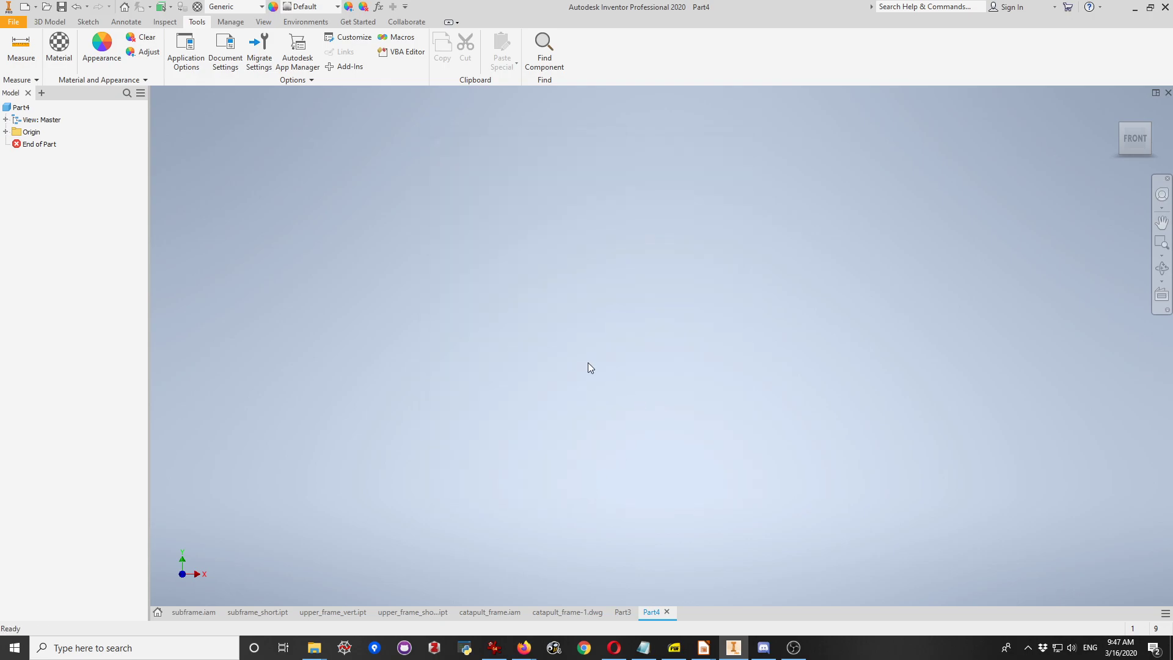
# - Save the part as Dr_Wahby_OrigamiHeart.ipt in the parent Designs folder
pyautogui.click(14, 21)
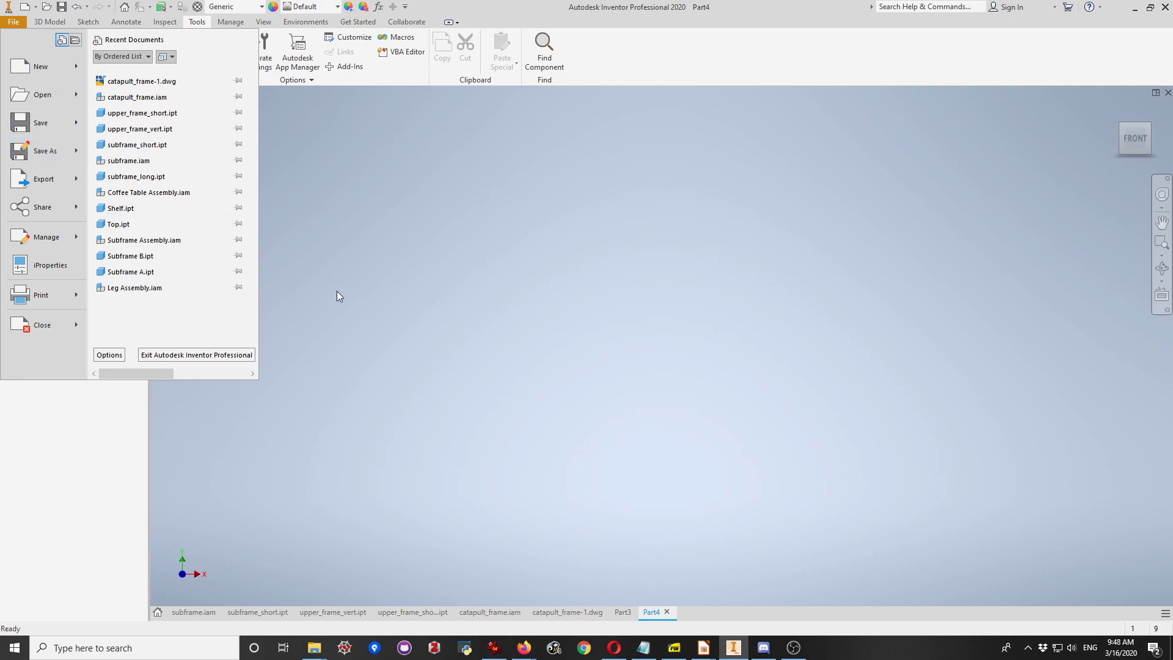
pyautogui.moveTo(33, 151)
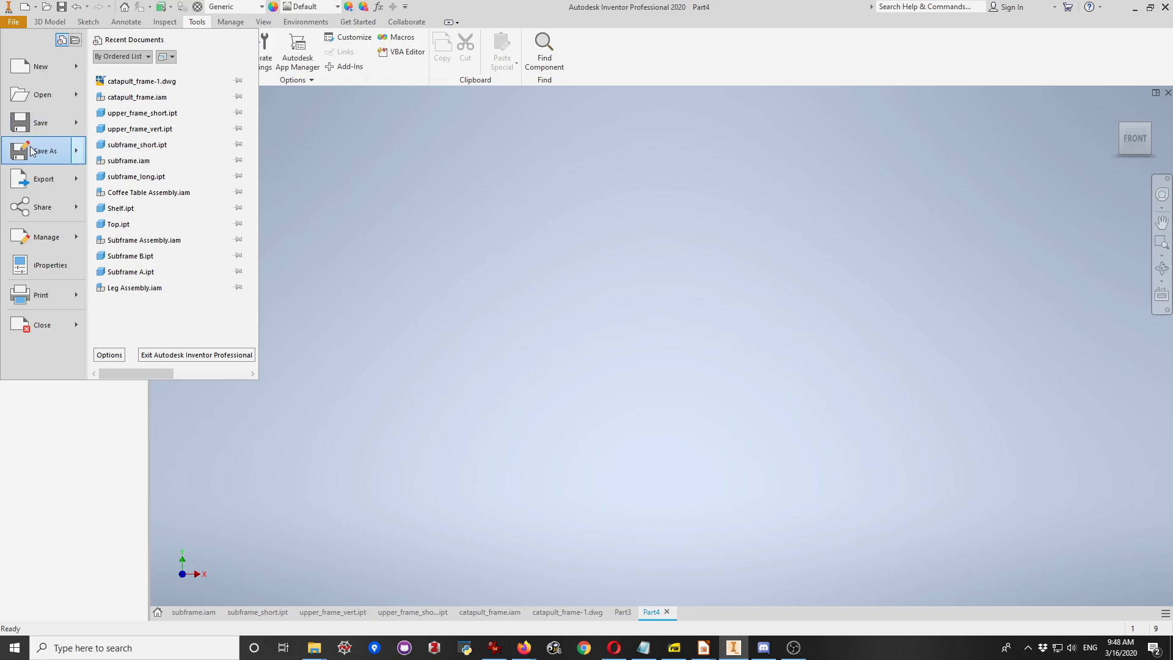
pyautogui.click(43, 151)
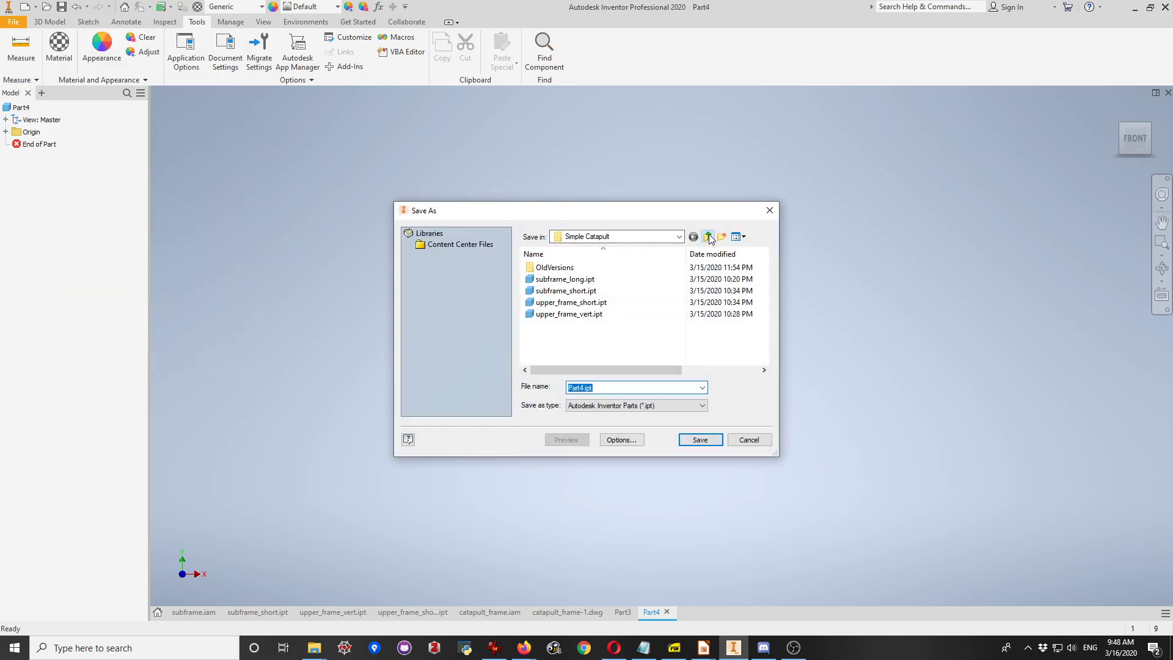
pyautogui.click(707, 236)
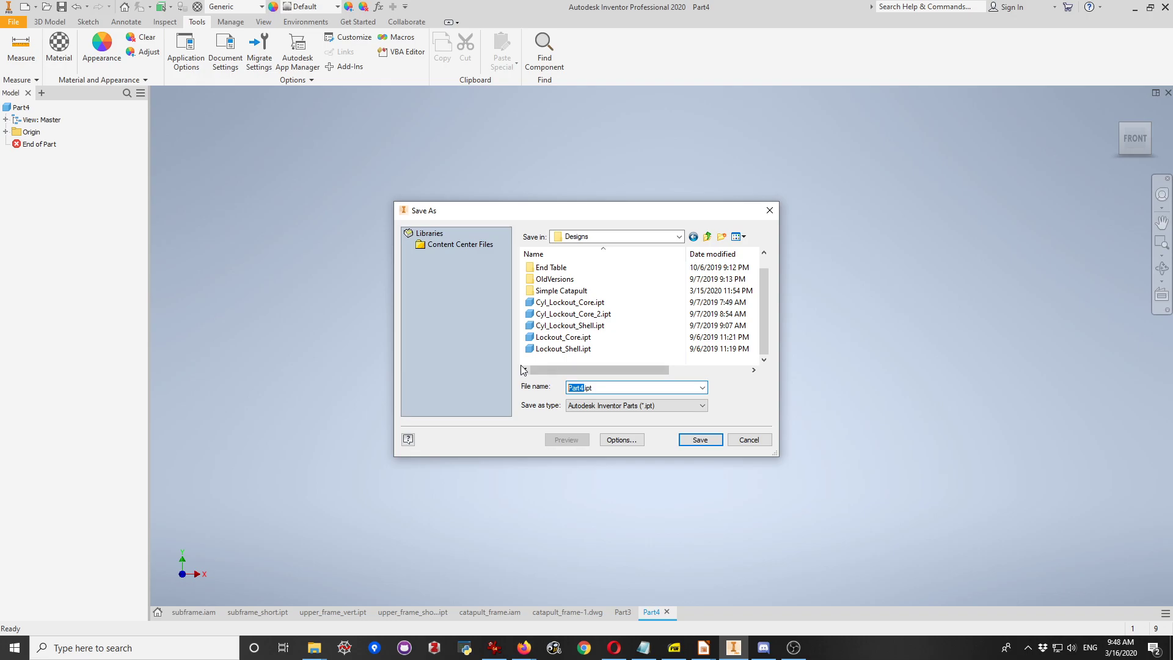
pyautogui.write('DR_WAHBY_OrigamiHe')
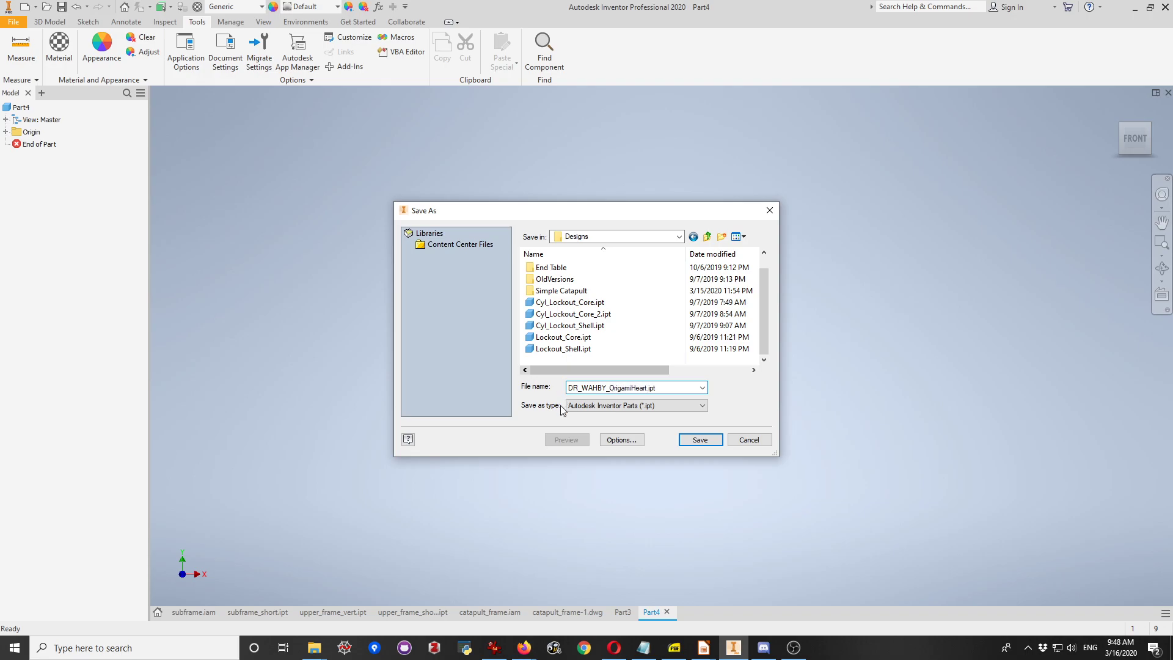
pyautogui.write('D_OrigamiHeart.ipt')
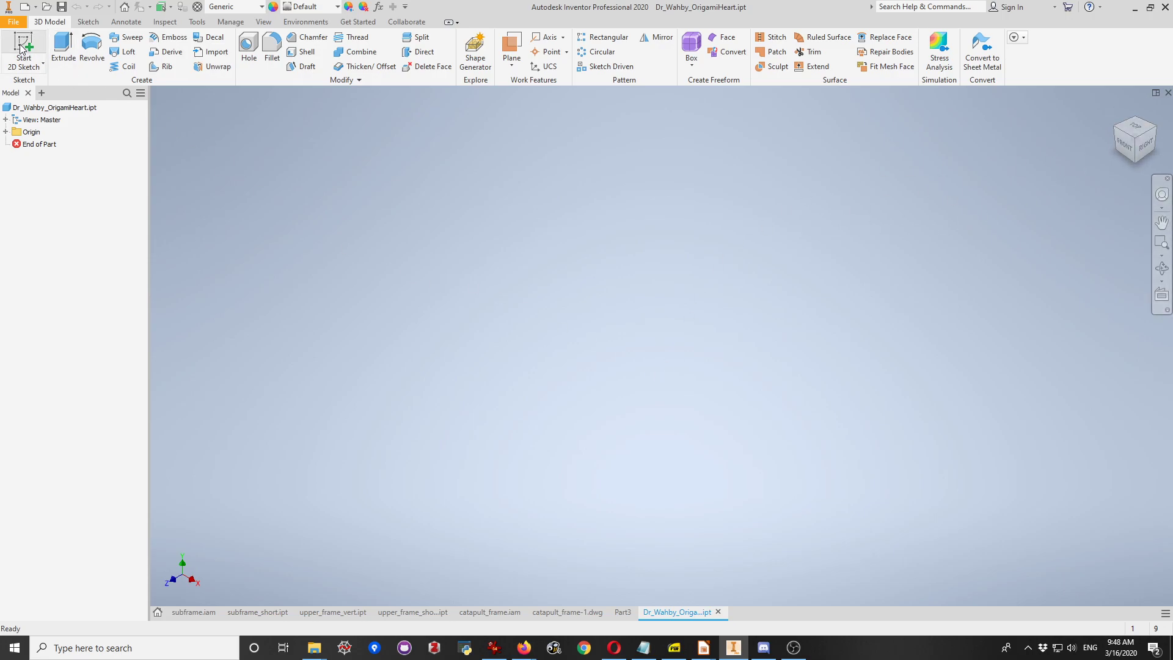
# - Start a new 2D sketch, Sketch1, on the OrigamiHeart part
pyautogui.click(19, 44)
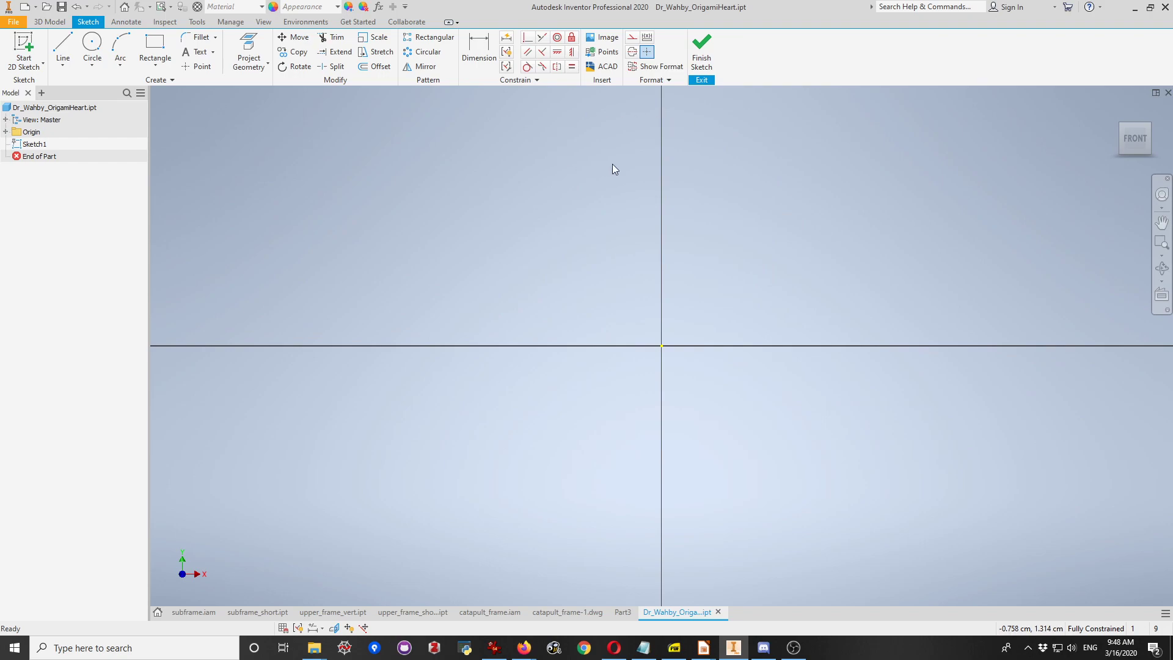
pyautogui.moveTo(663, 221)
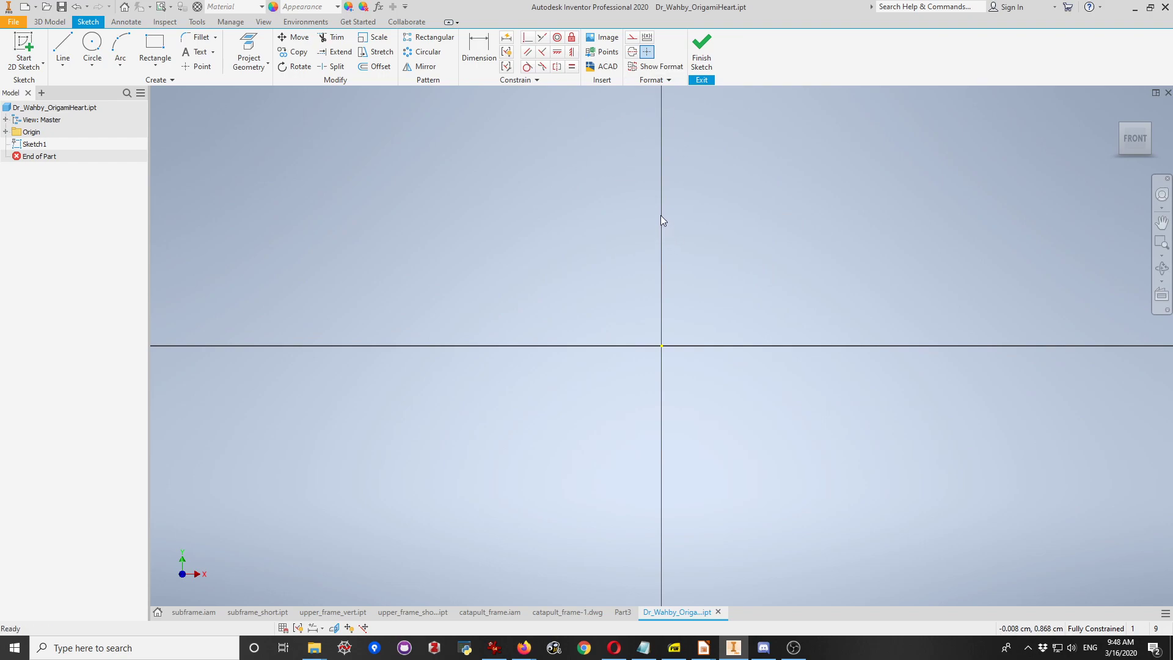
pyautogui.moveTo(666, 196)
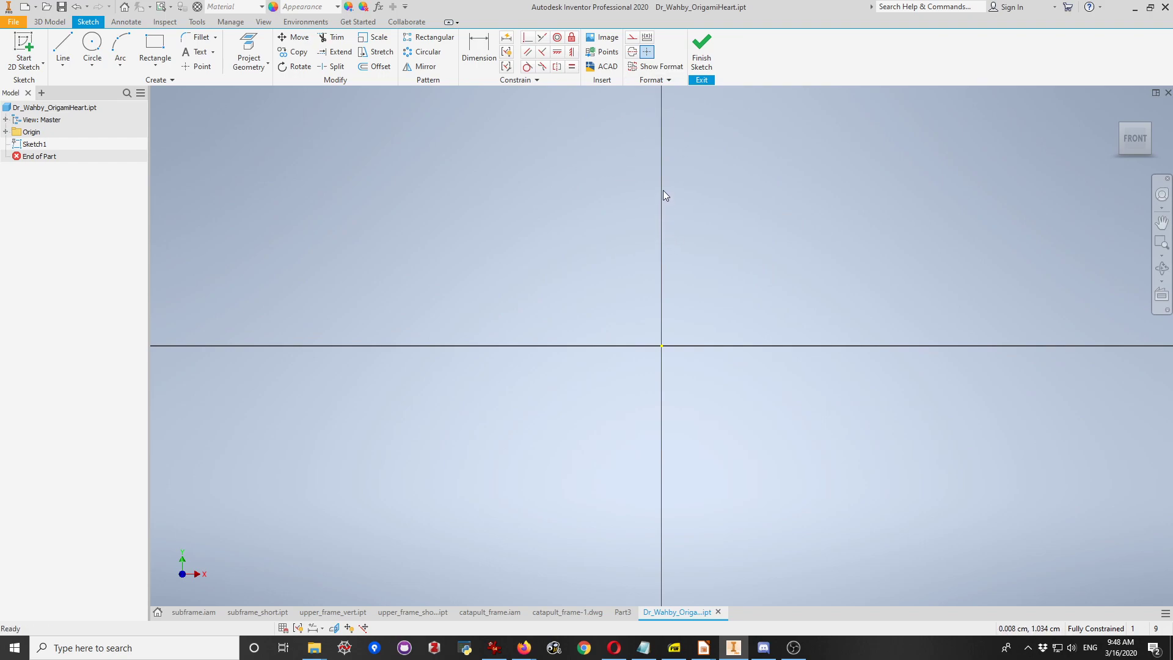
pyautogui.moveTo(633, 198)
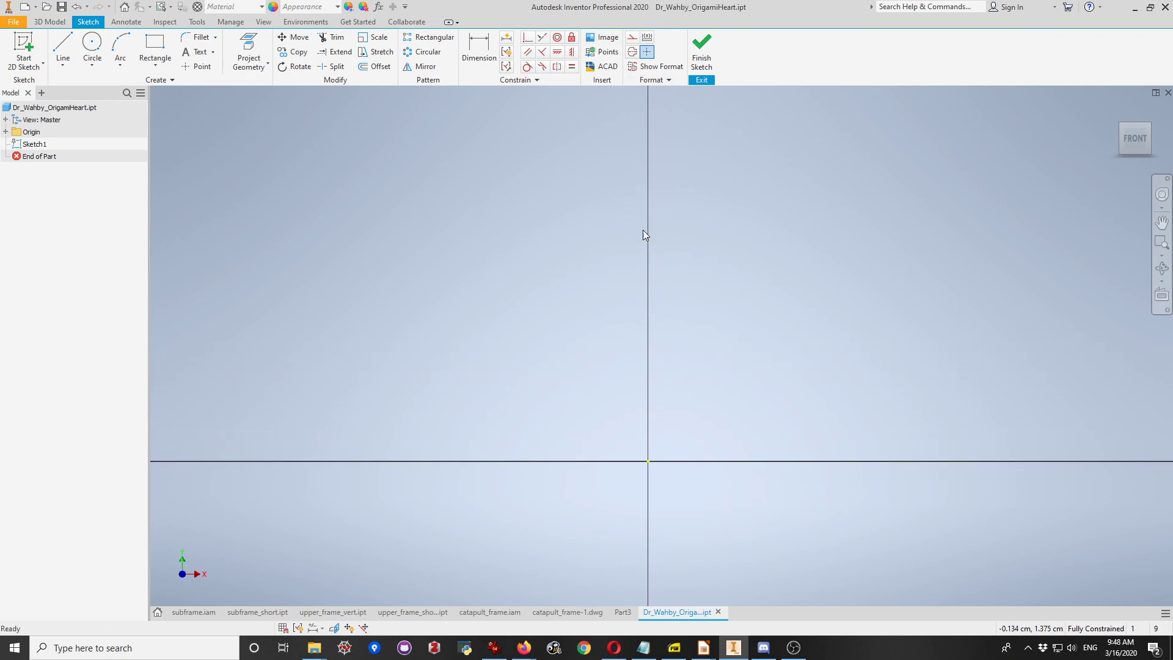
pyautogui.moveTo(459, 262)
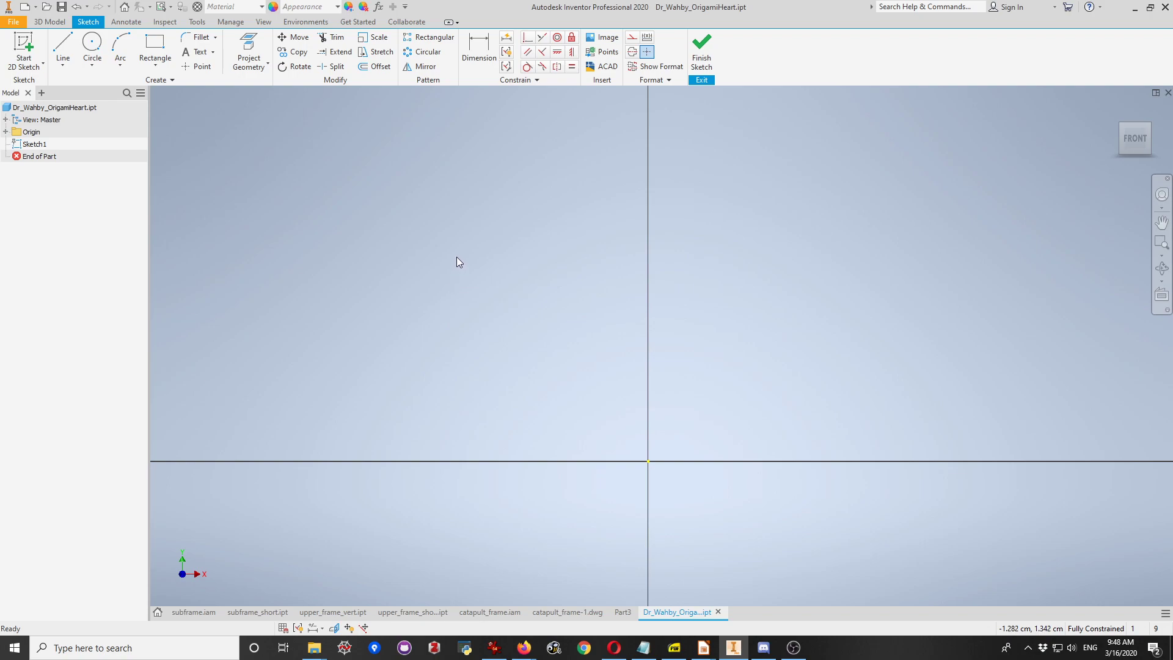
pyautogui.moveTo(578, 200)
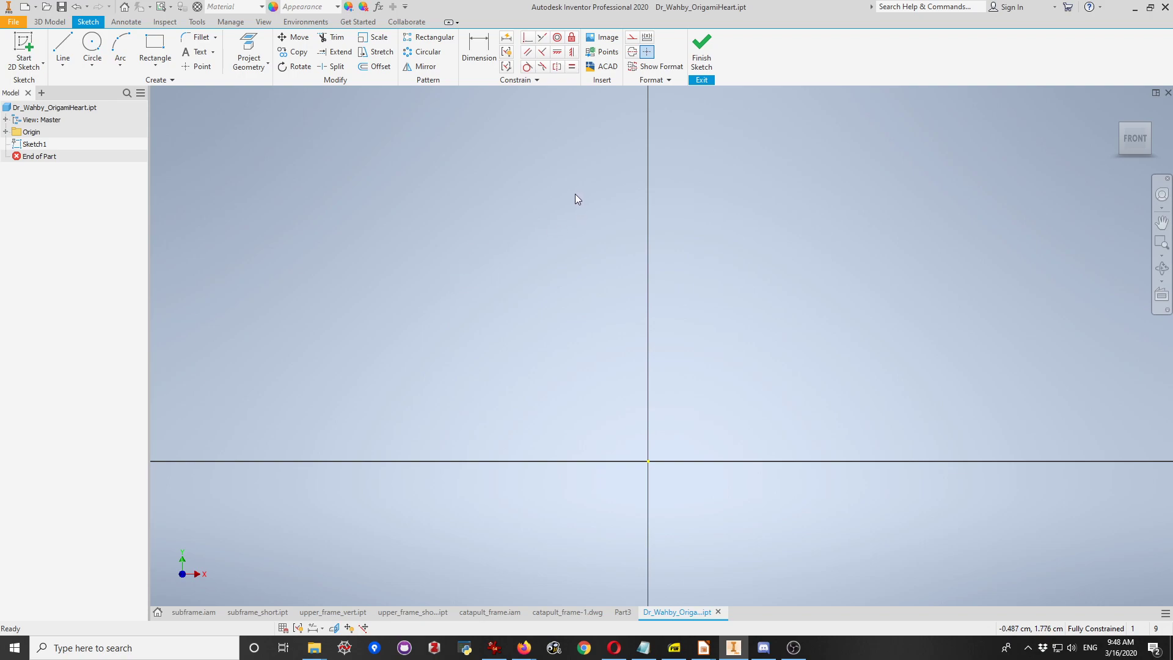
pyautogui.moveTo(598, 93)
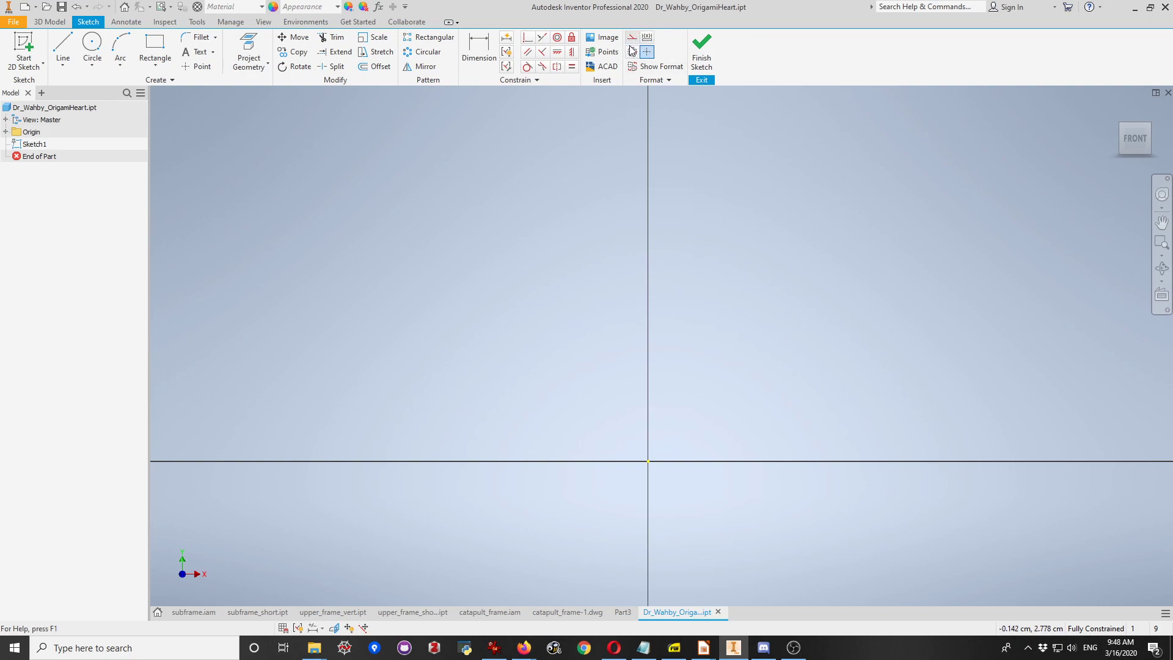
pyautogui.moveTo(635, 38)
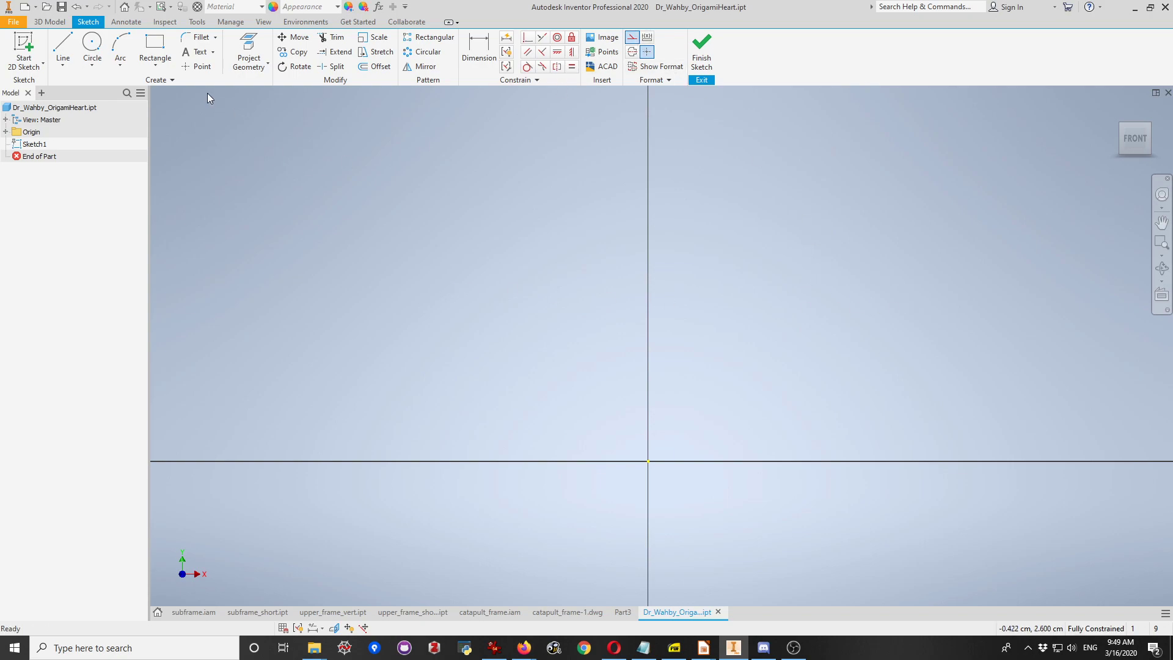
pyautogui.click(60, 44)
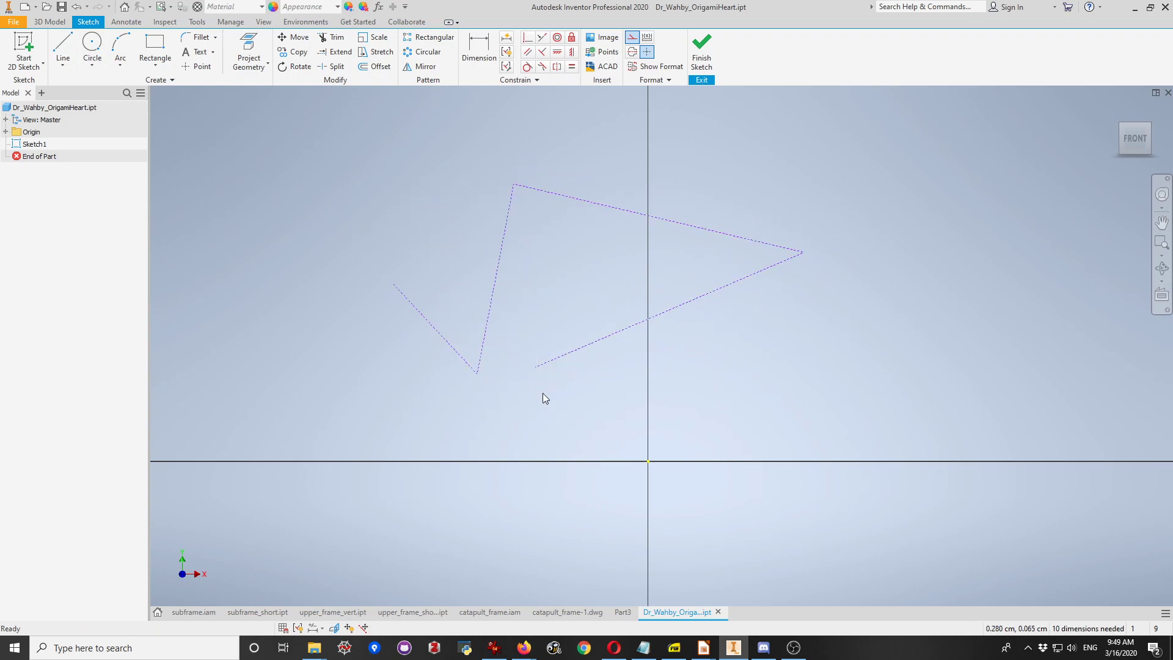
pyautogui.moveTo(340, 173)
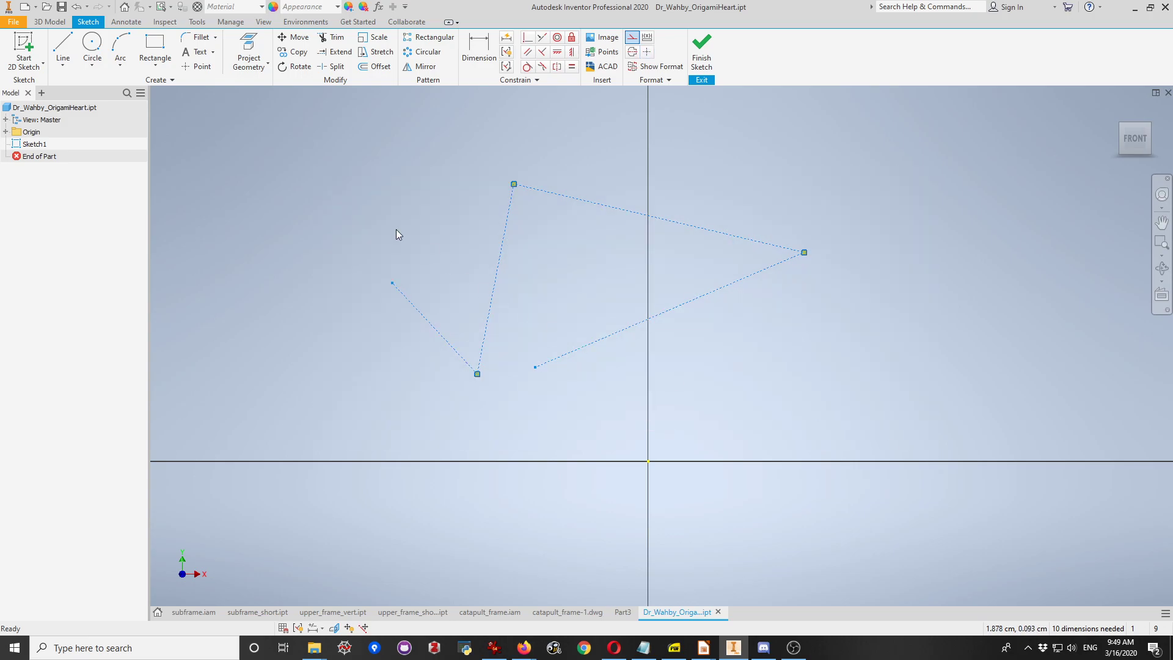
pyautogui.moveTo(575, 287)
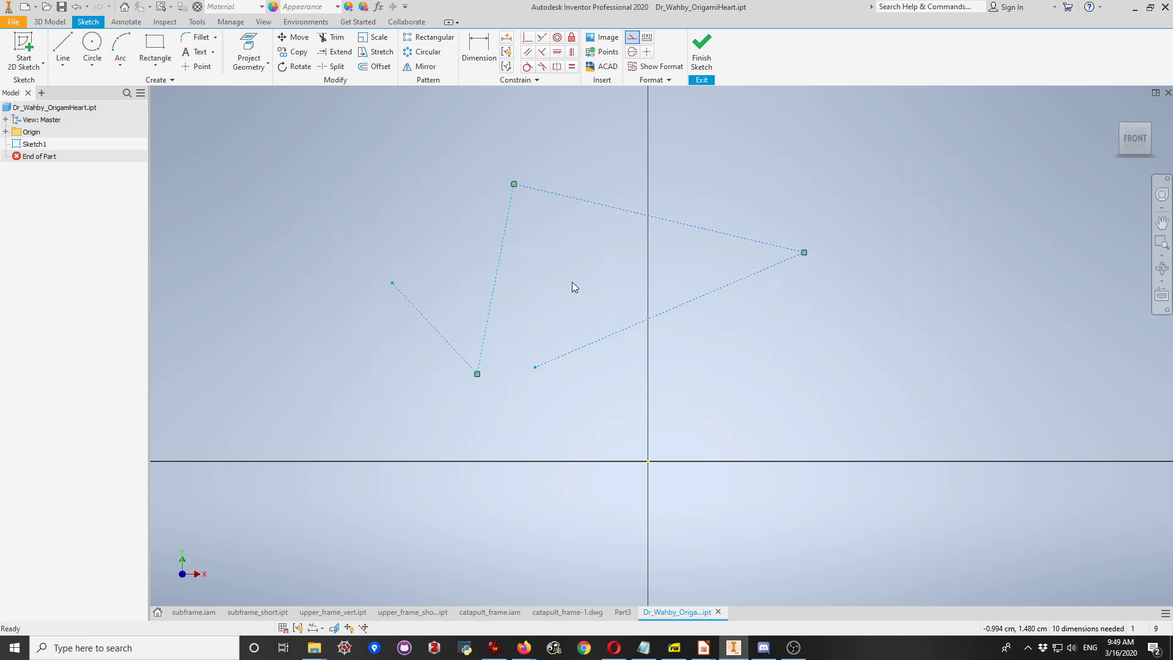
pyautogui.moveTo(563, 287)
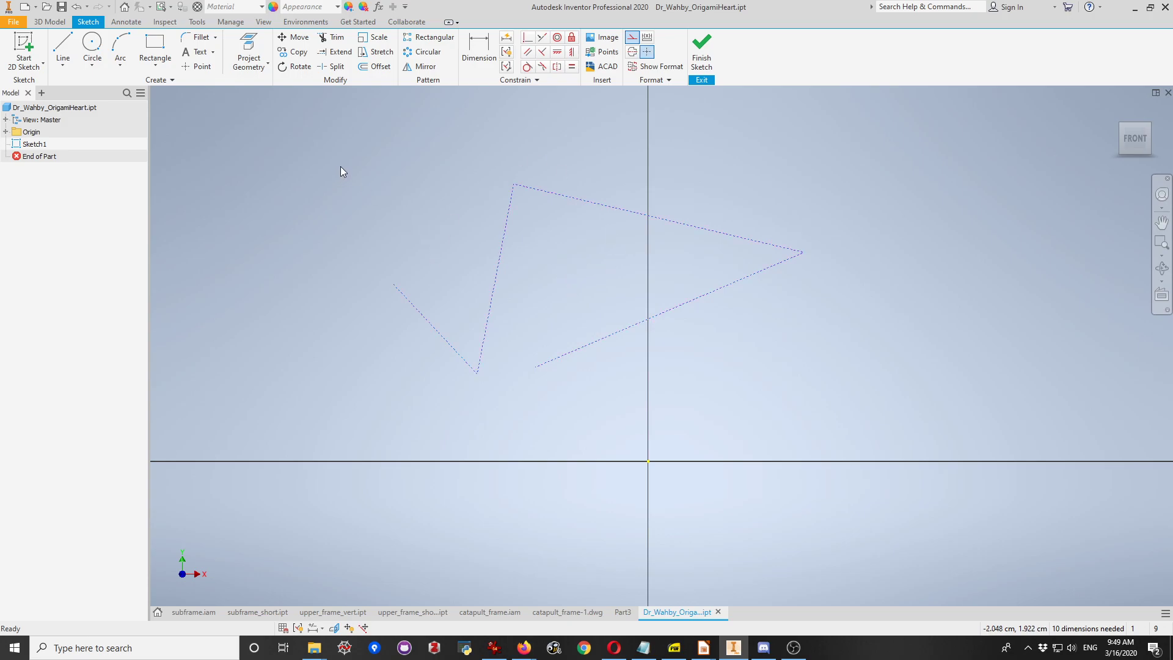
pyautogui.moveTo(430, 315)
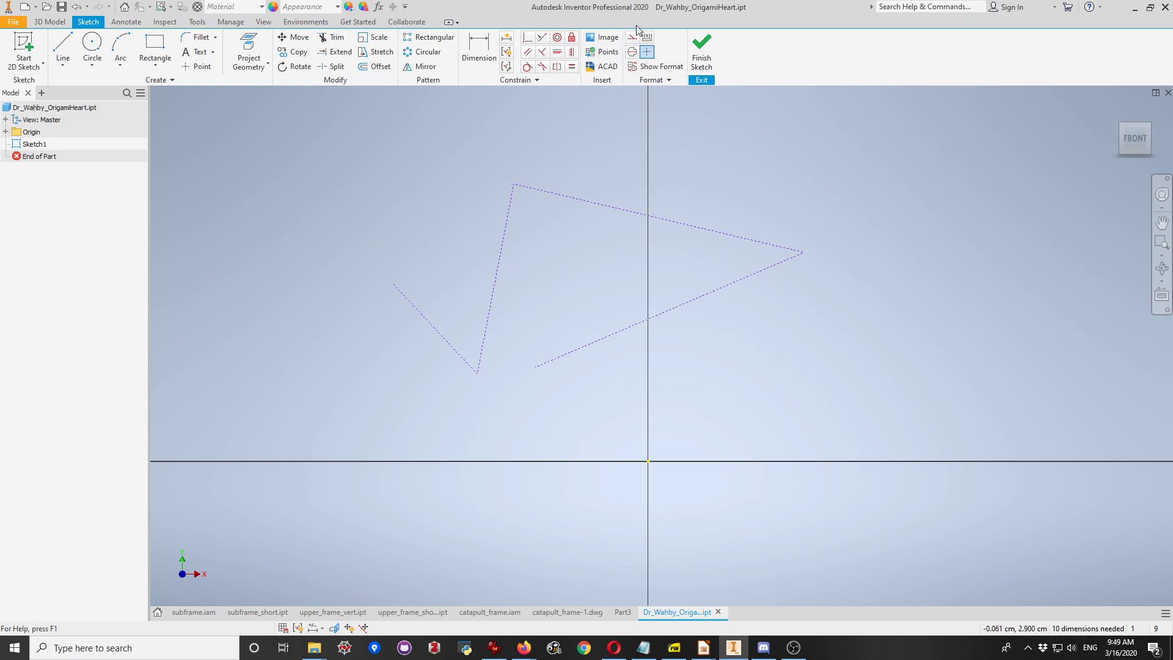
pyautogui.moveTo(178, 88)
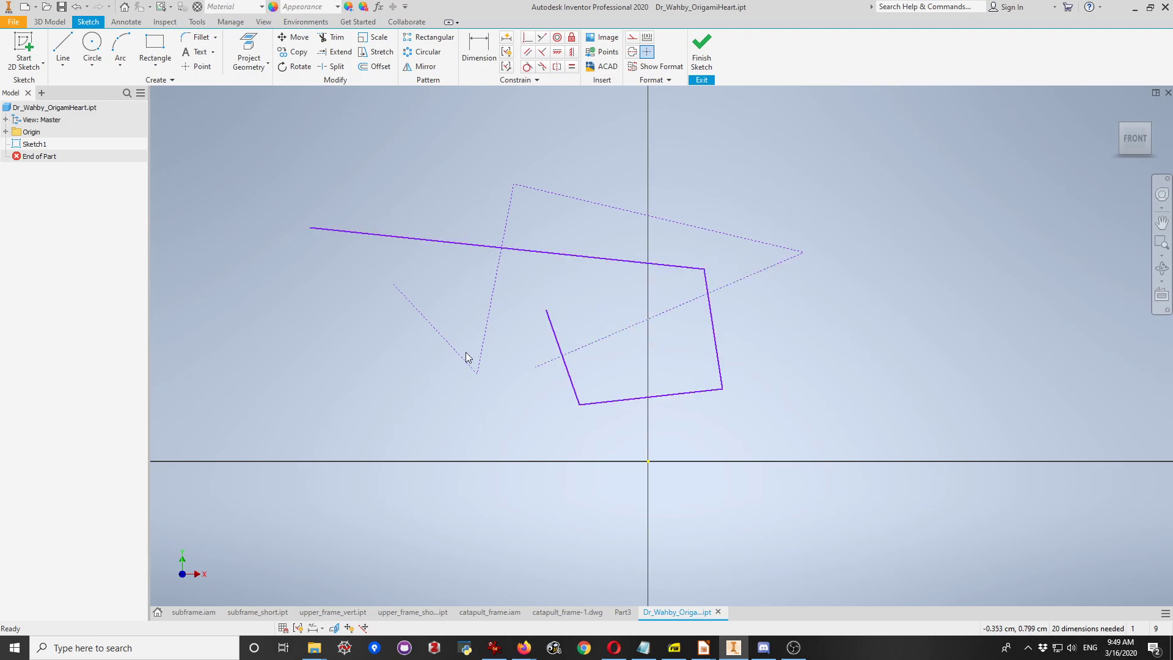
pyautogui.moveTo(363, 241)
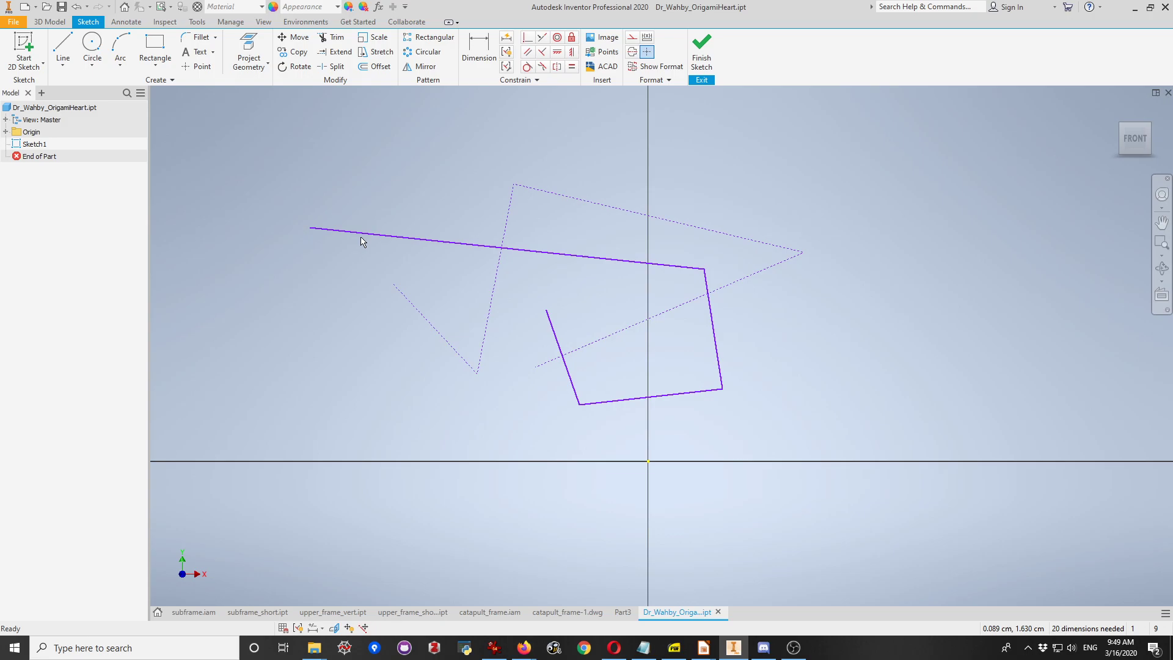
pyautogui.moveTo(522, 162)
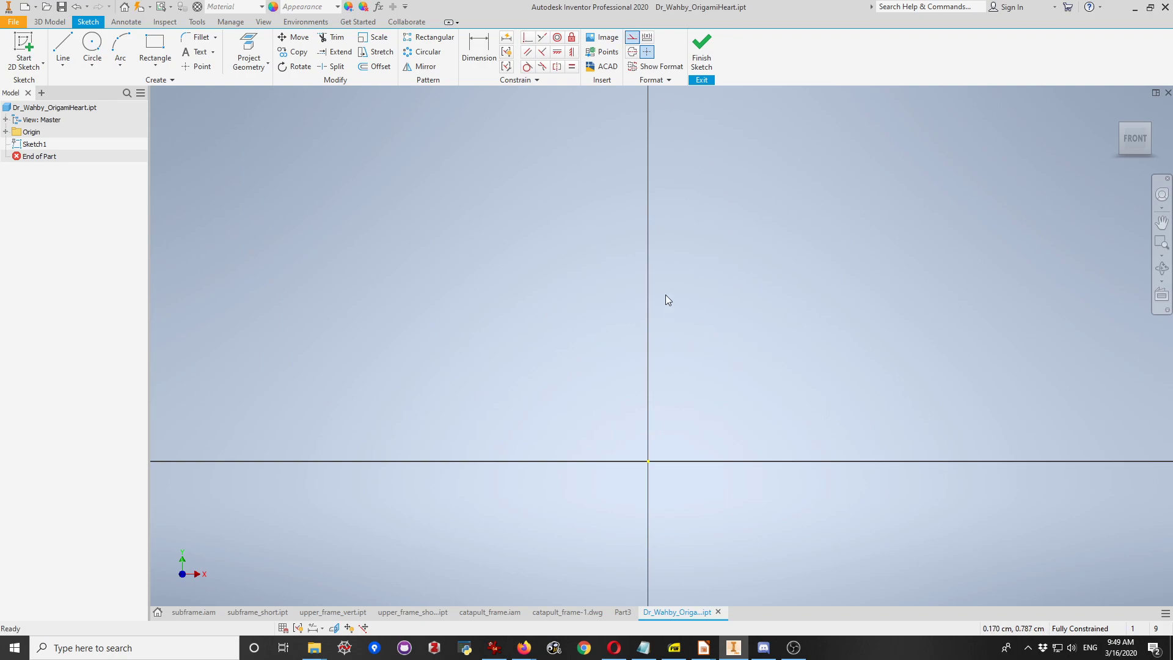
# - Draw a 10 cm vertical line up from the origin and pan to fit it
pyautogui.click(59, 50)
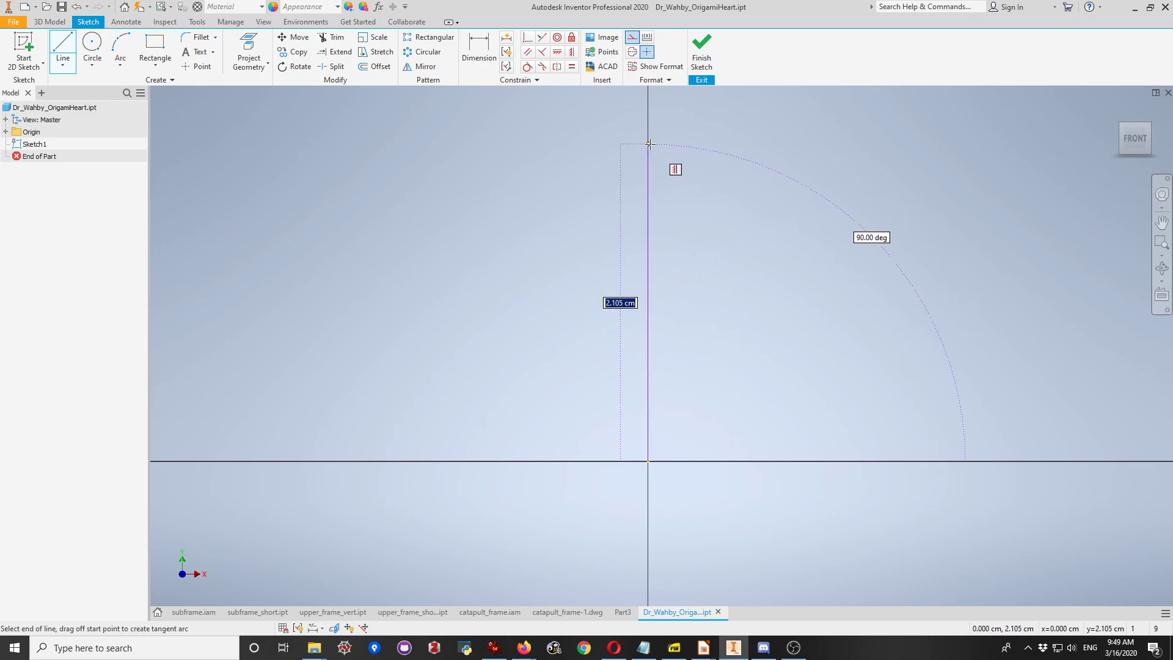
pyautogui.write('10')
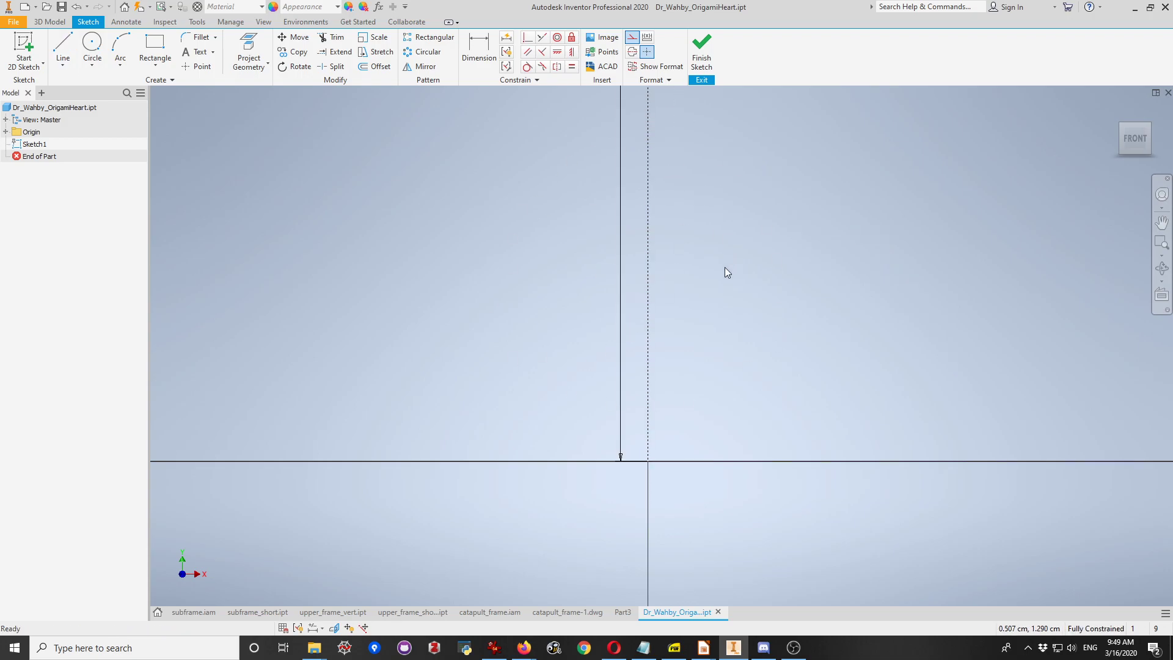
pyautogui.moveTo(676, 235)
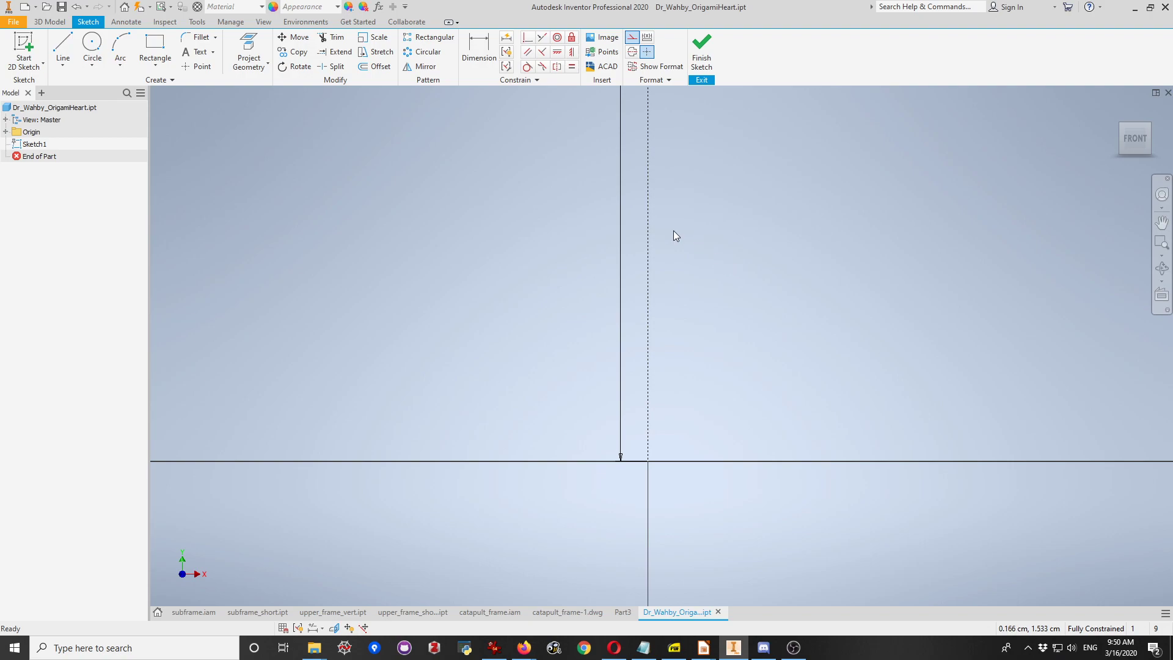
pyautogui.moveTo(683, 230)
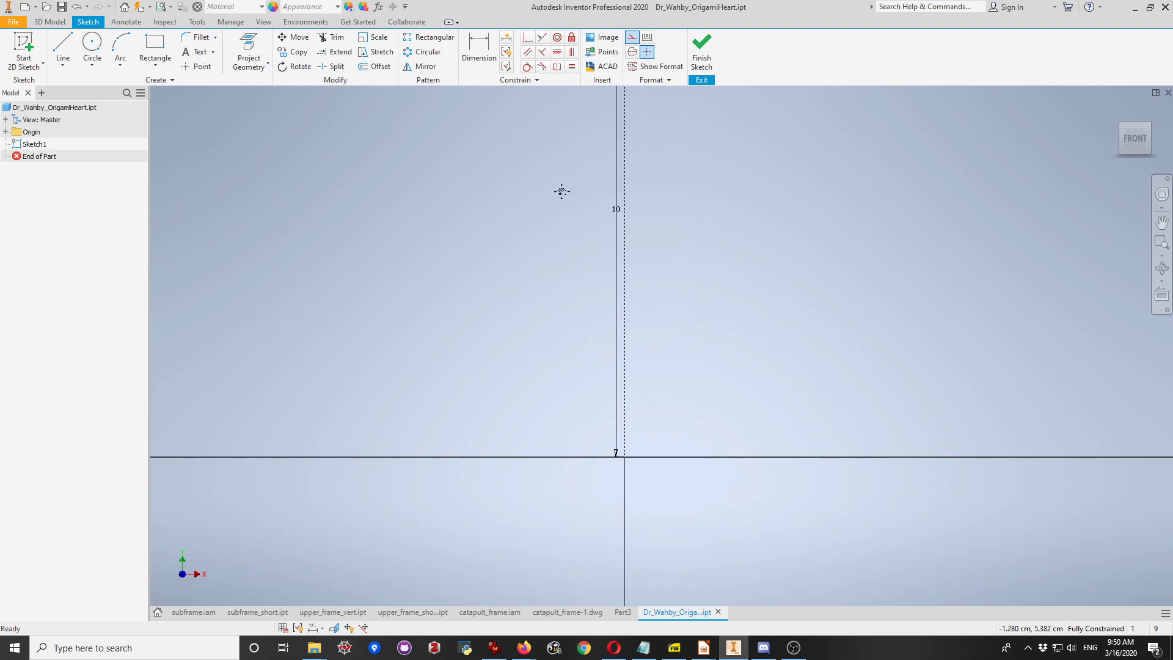
pyautogui.moveTo(561, 191); pyautogui.dragTo(647, 241)
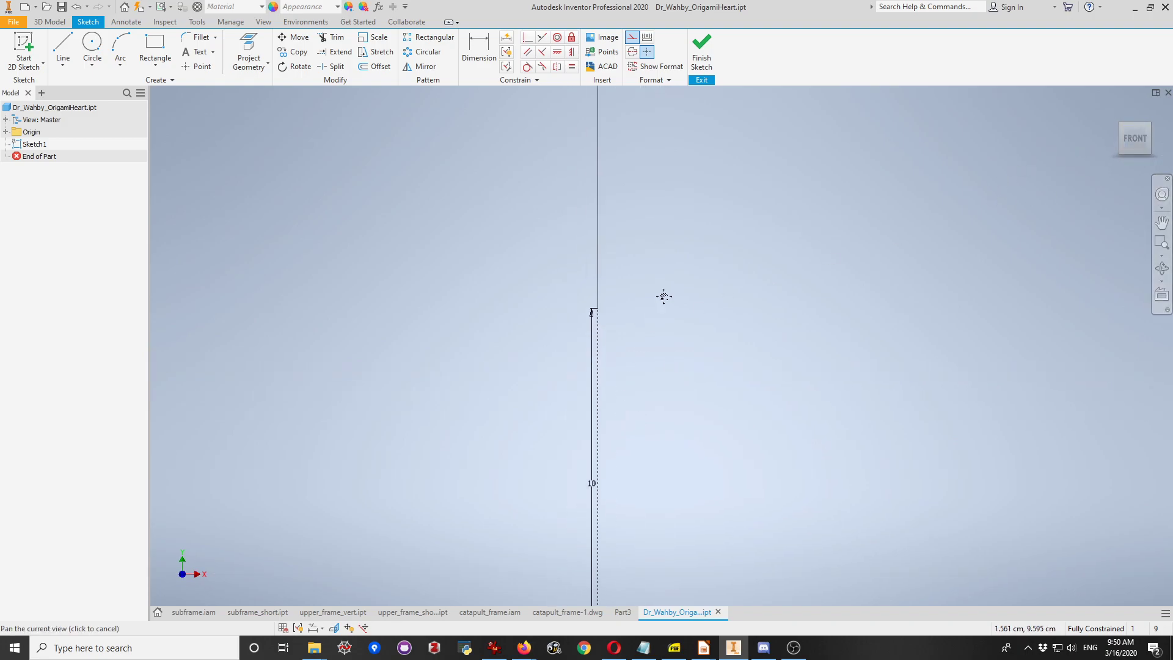
pyautogui.moveTo(663, 296); pyautogui.dragTo(672, 449)
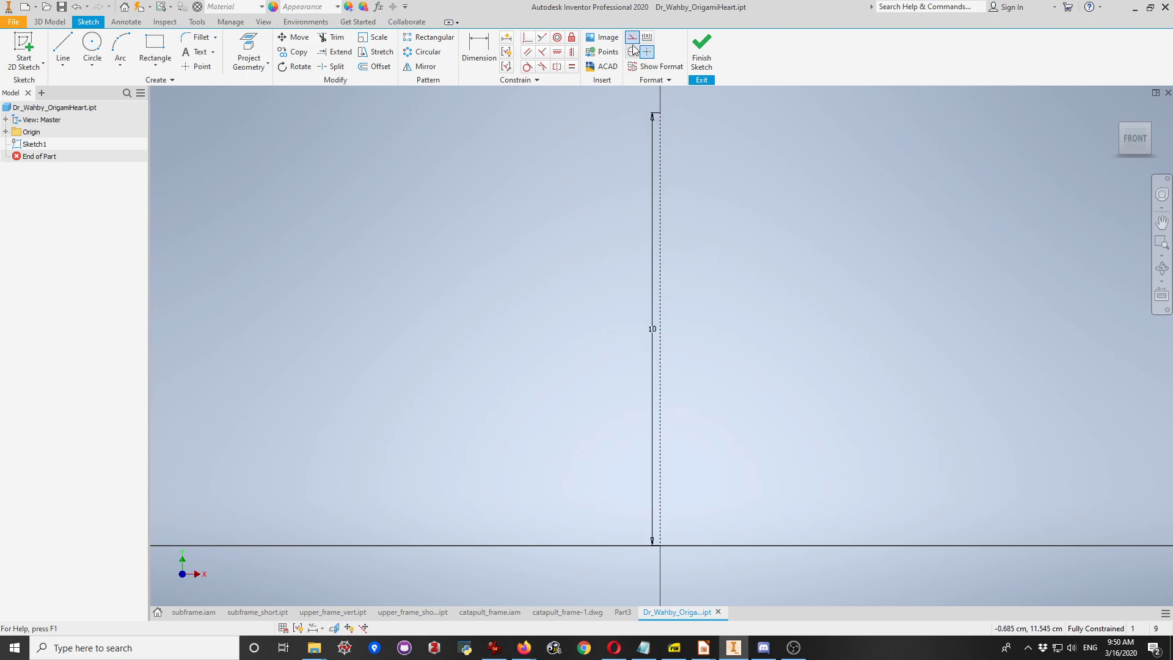
pyautogui.moveTo(630, 37)
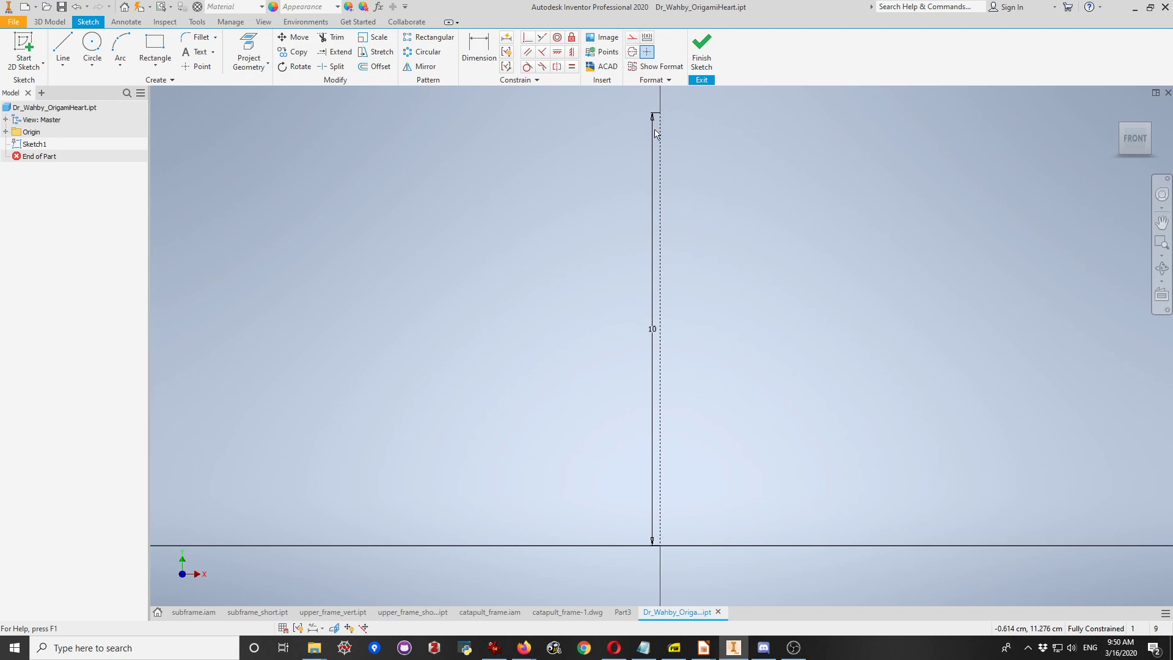
# - Draw the solid half-heart polyline from the origin back onto the vertical axis
pyautogui.click(60, 42)
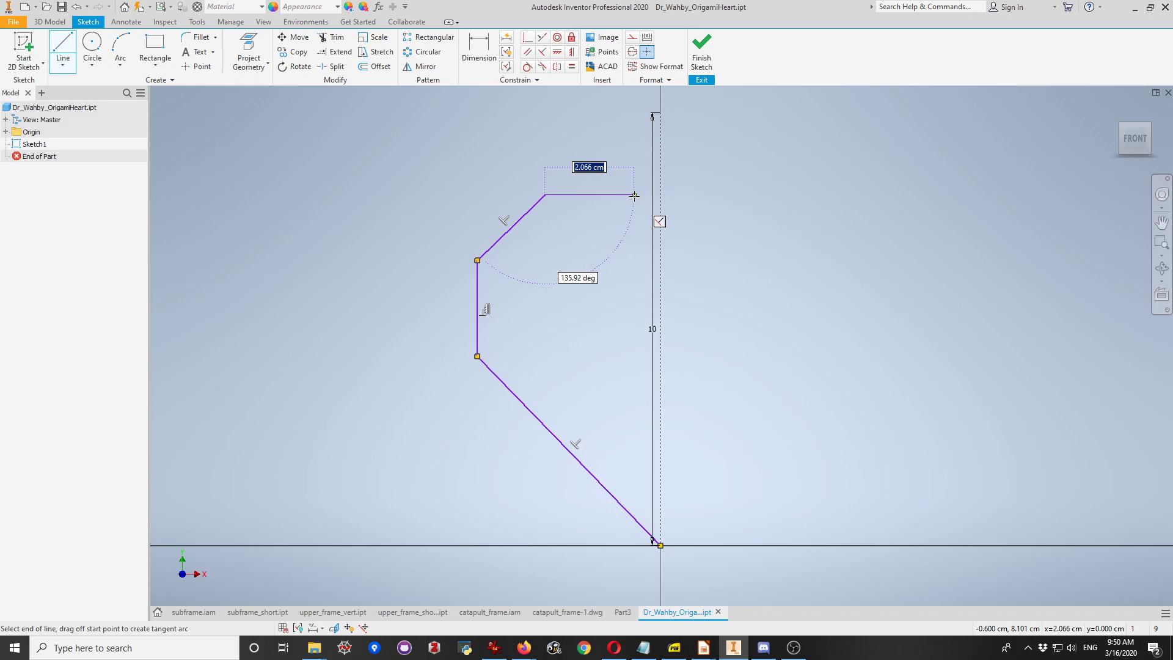
pyautogui.moveTo(634, 196); pyautogui.dragTo(660, 262)
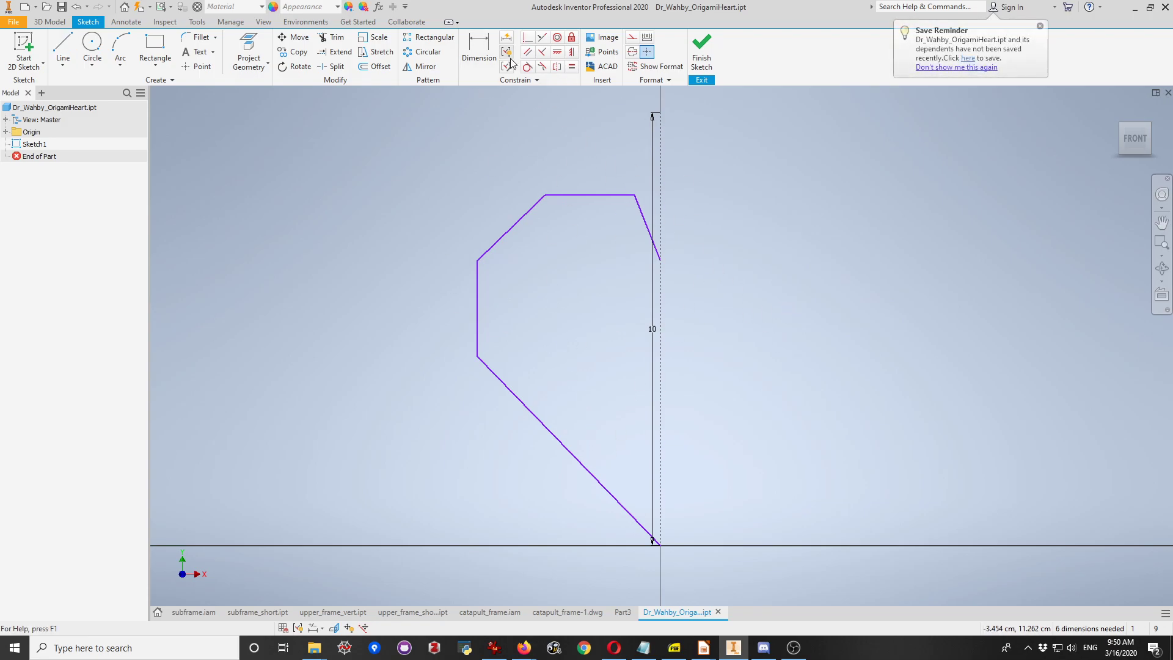
pyautogui.click(478, 46)
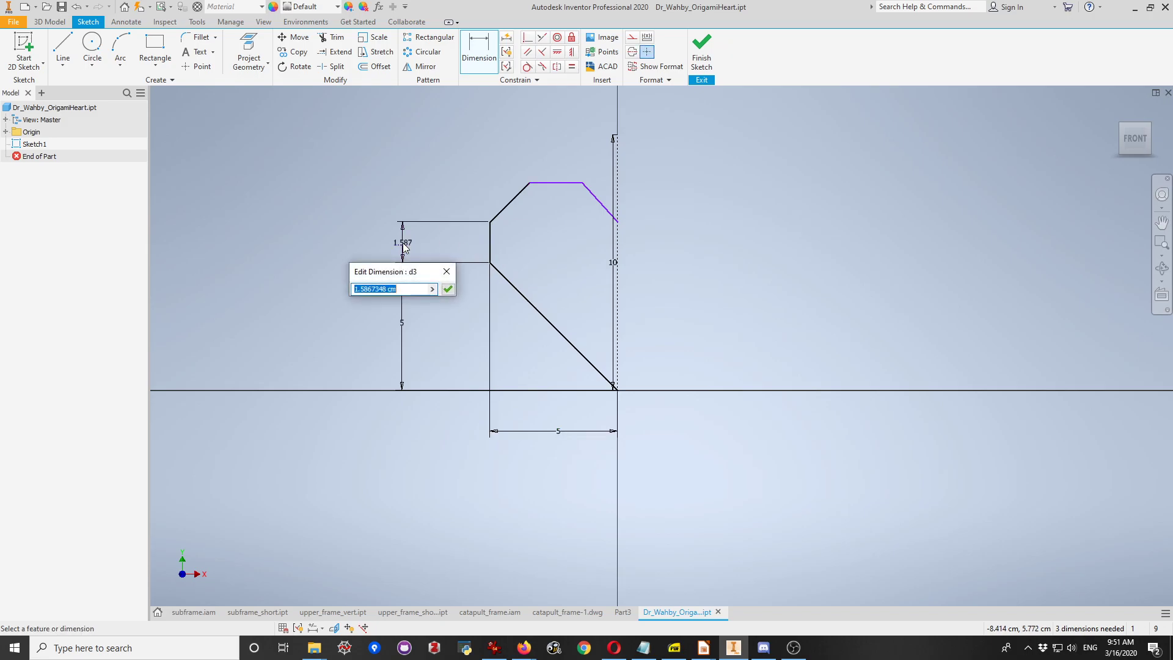
# - Dimension the left edge at 2 cm, the top edge, and the corner heights at 1.25 cm
pyautogui.click(447, 288)
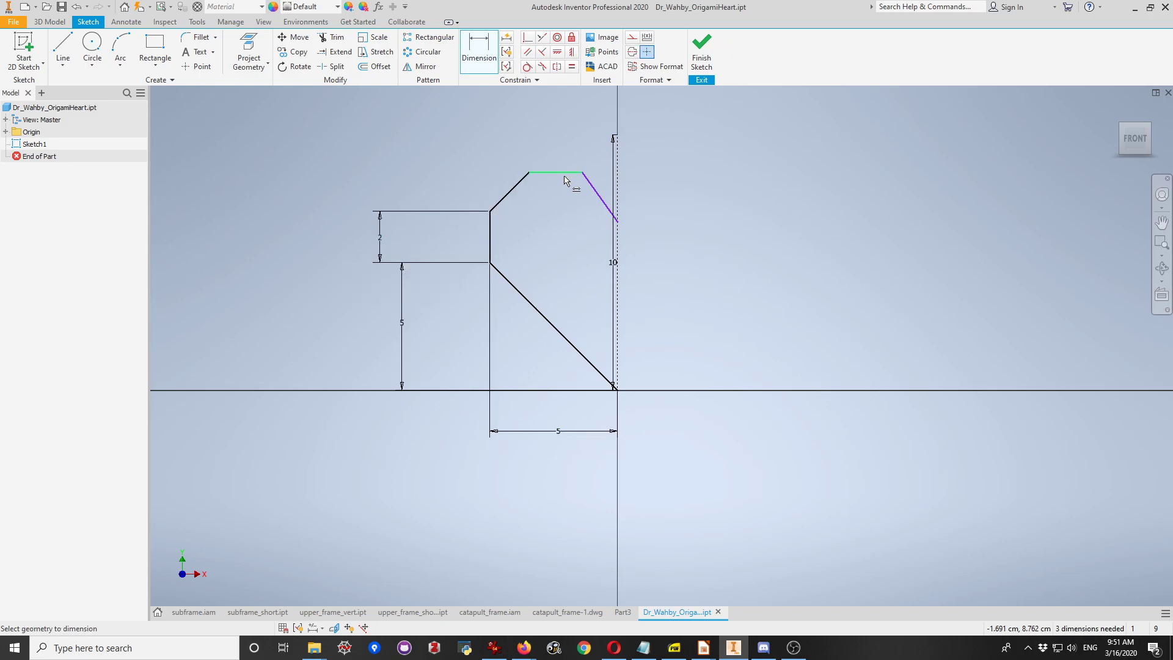
pyautogui.click(558, 171)
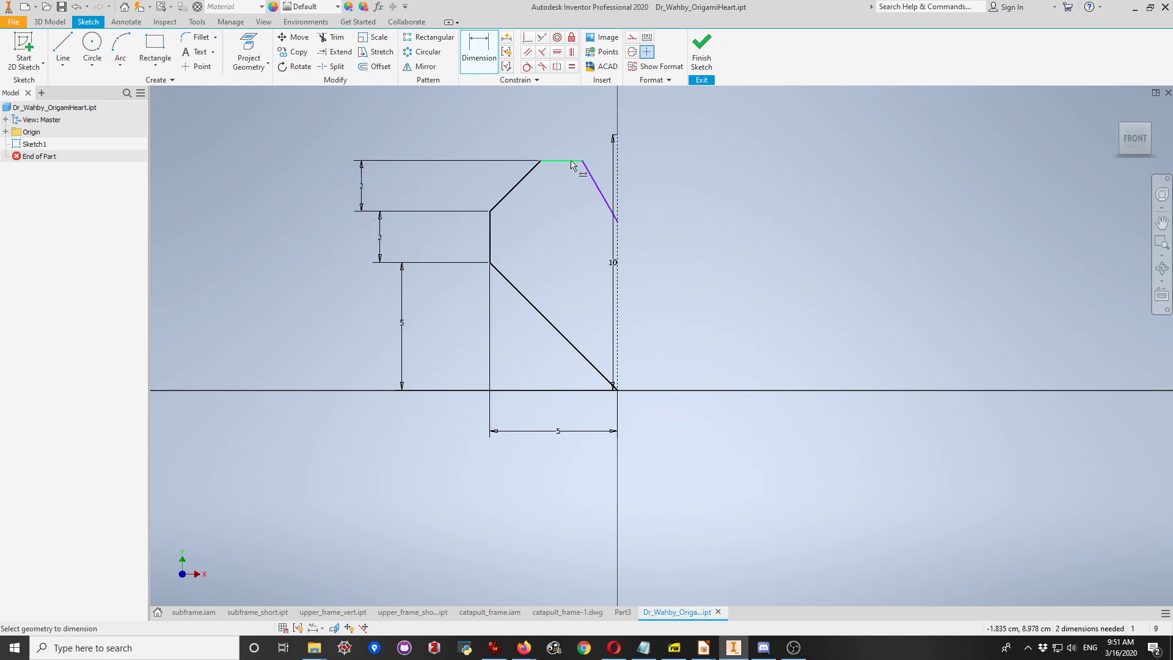
pyautogui.click(574, 165)
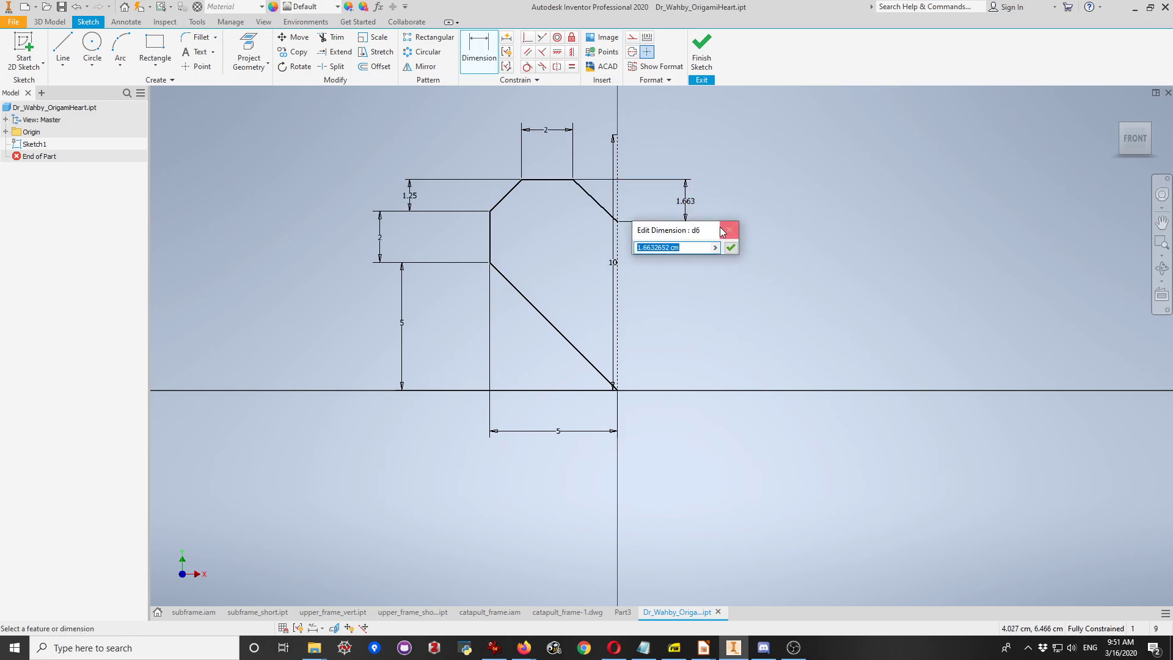
pyautogui.click(730, 247)
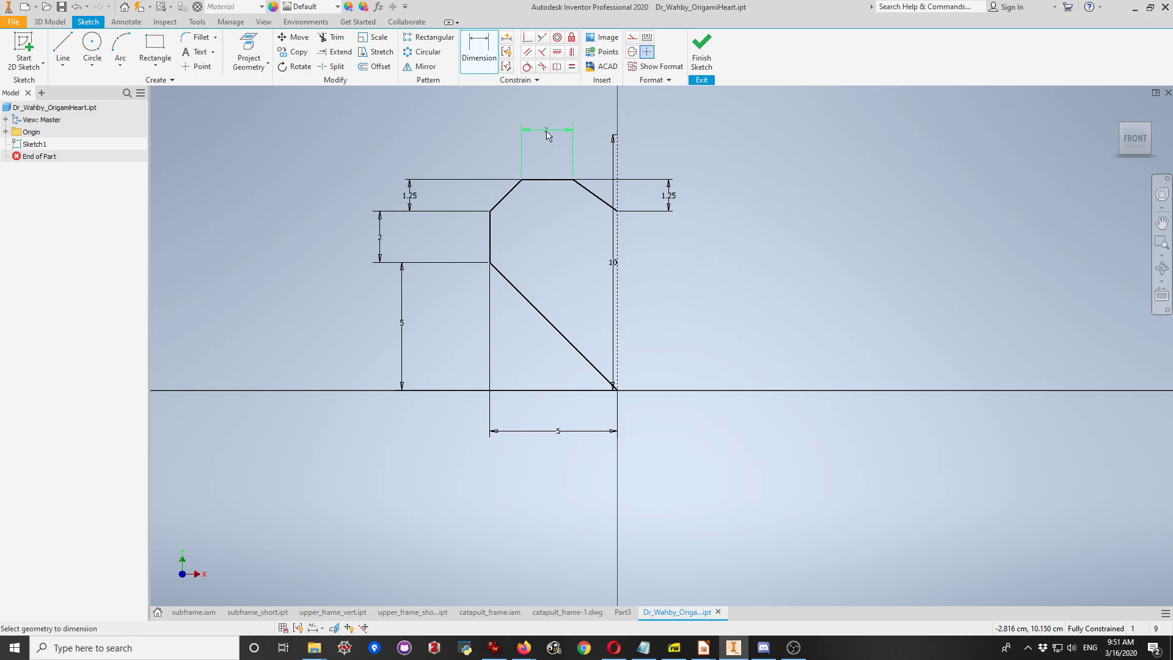
pyautogui.moveTo(549, 133)
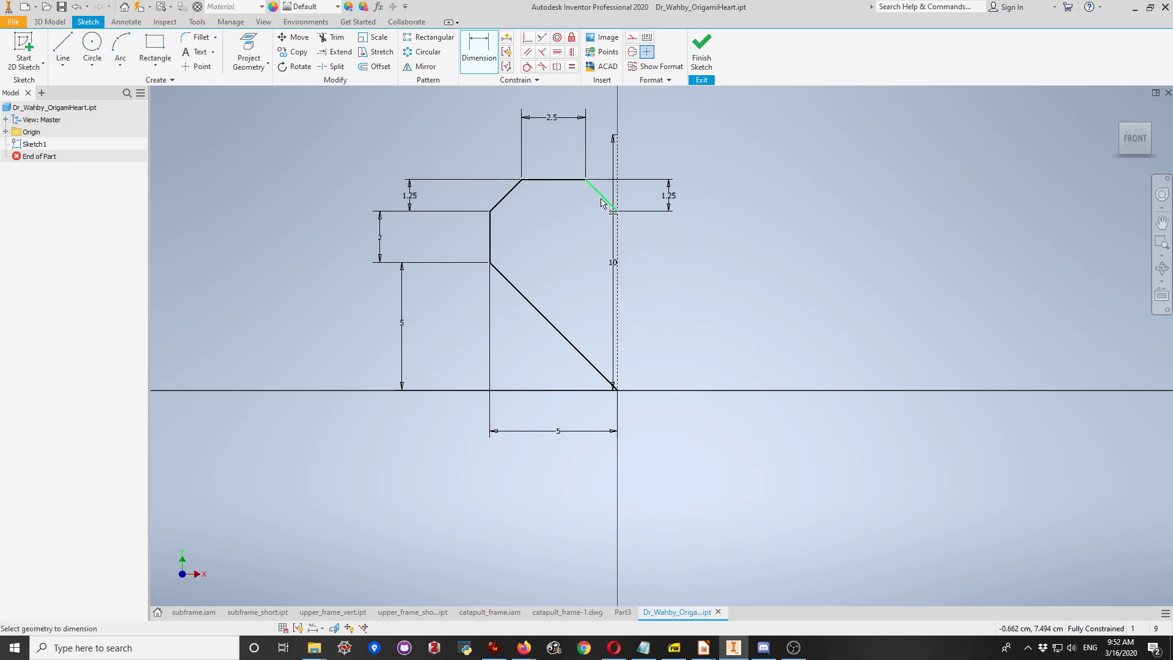
# - Add a 1.25 cm top-left chamfer width, discarding an over-constraining dimension
pyautogui.click(602, 201)
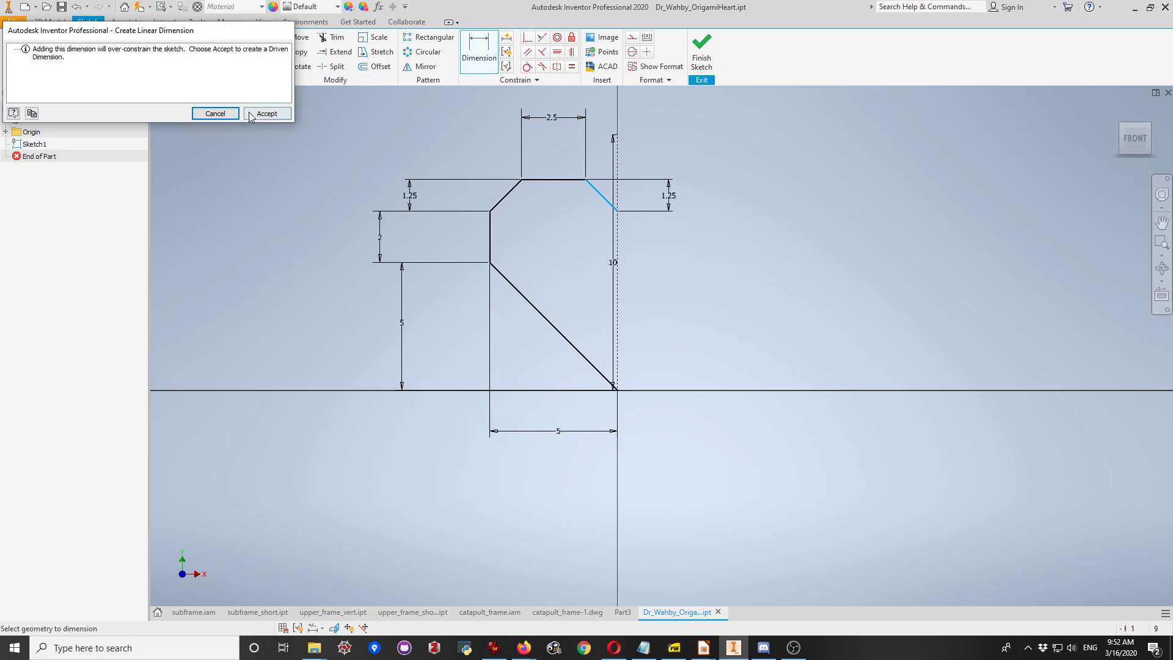
pyautogui.moveTo(217, 113)
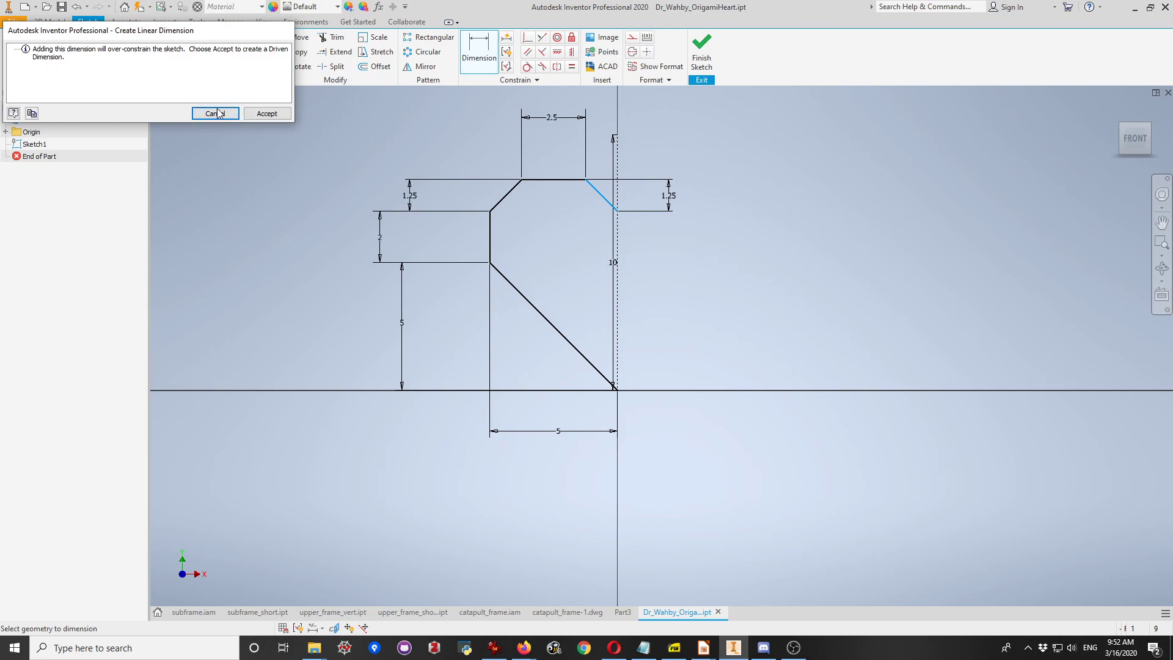
pyautogui.click(214, 113)
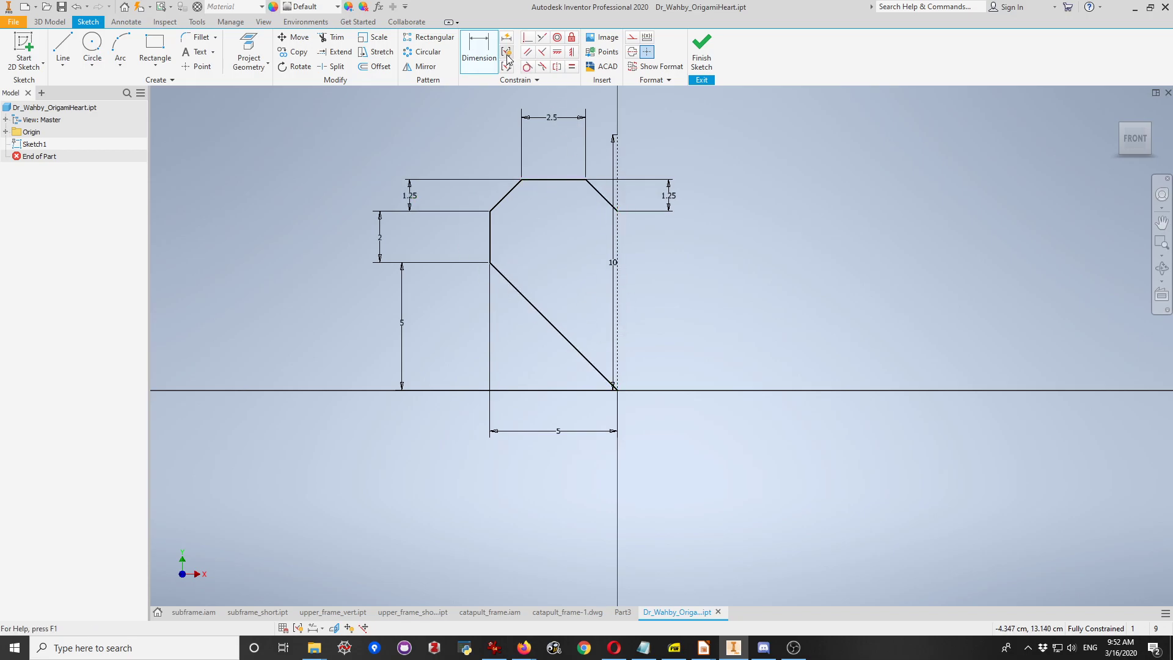
pyautogui.moveTo(507, 50)
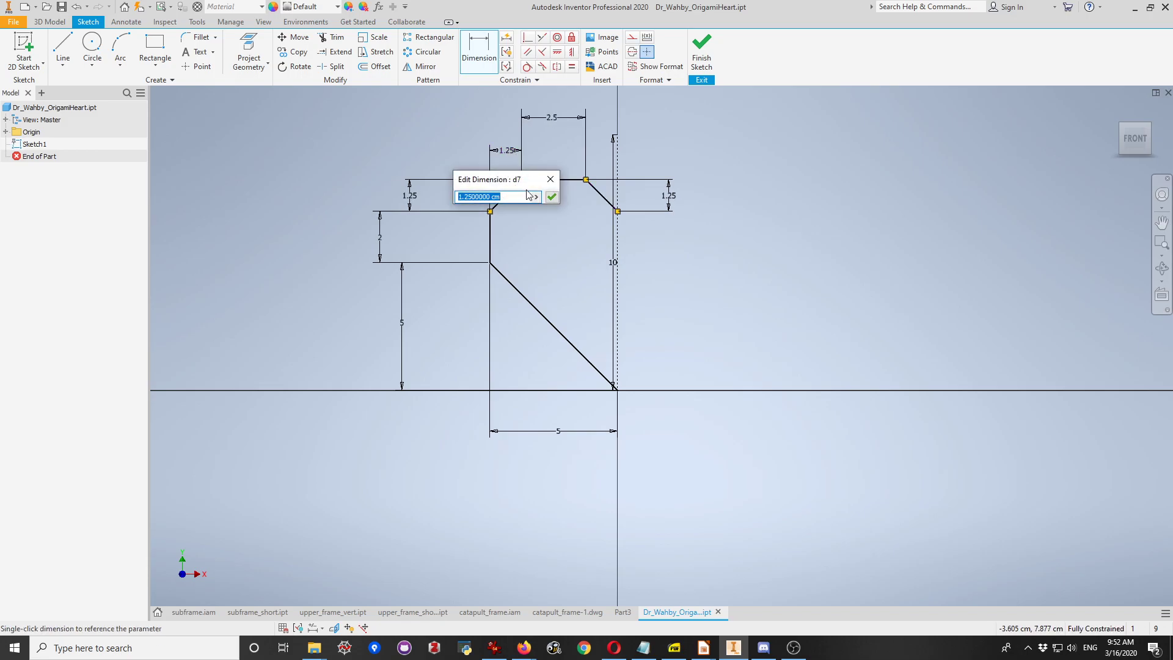
pyautogui.click(551, 196)
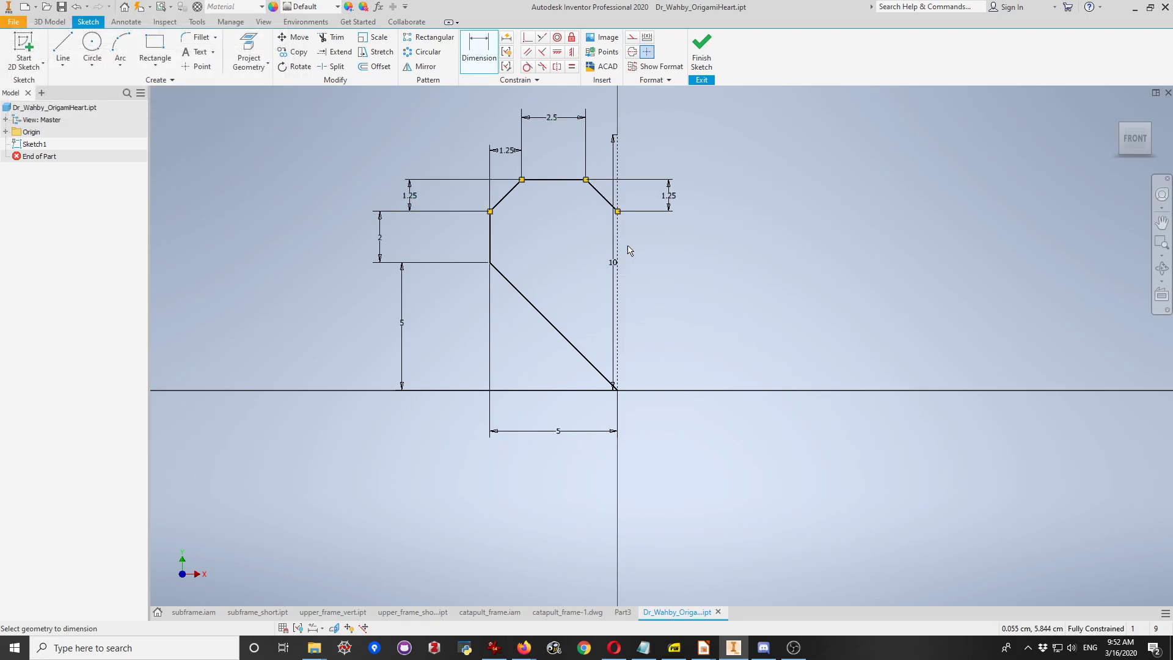
pyautogui.moveTo(475, 261)
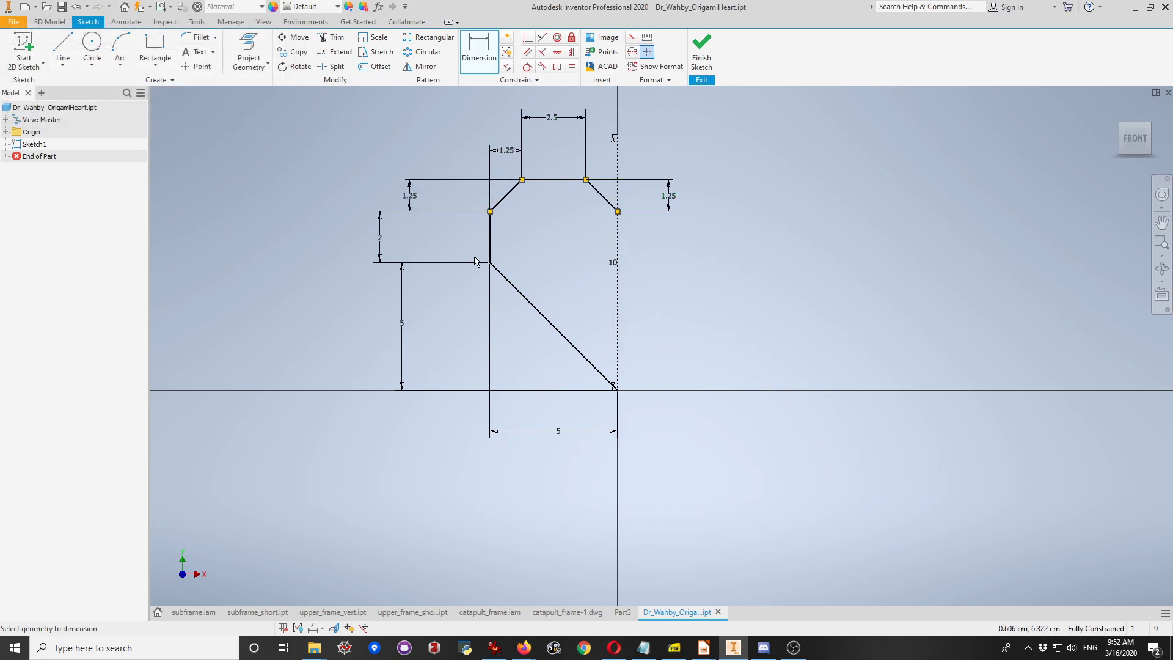
pyautogui.moveTo(696, 183)
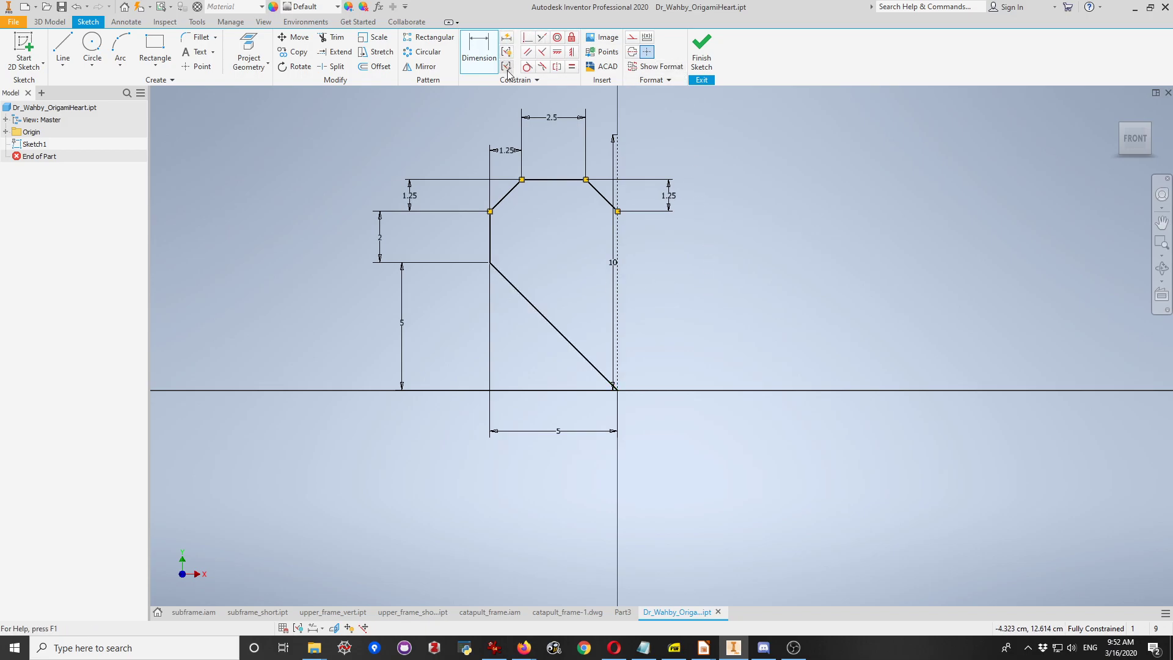
pyautogui.moveTo(421, 66)
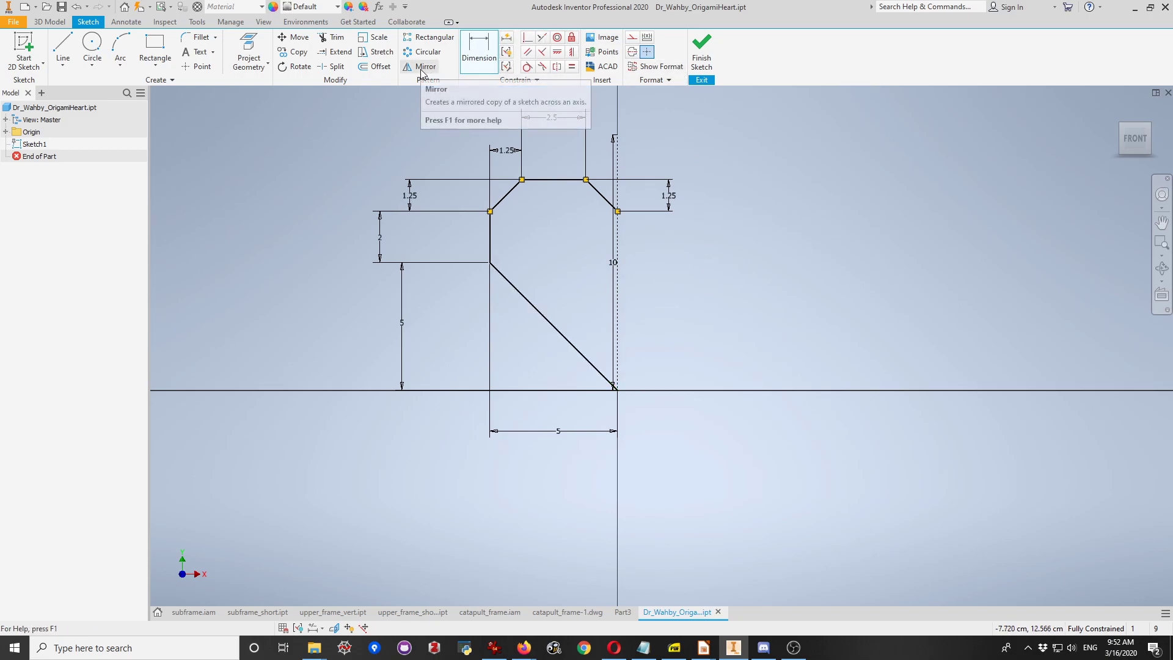
pyautogui.moveTo(423, 85)
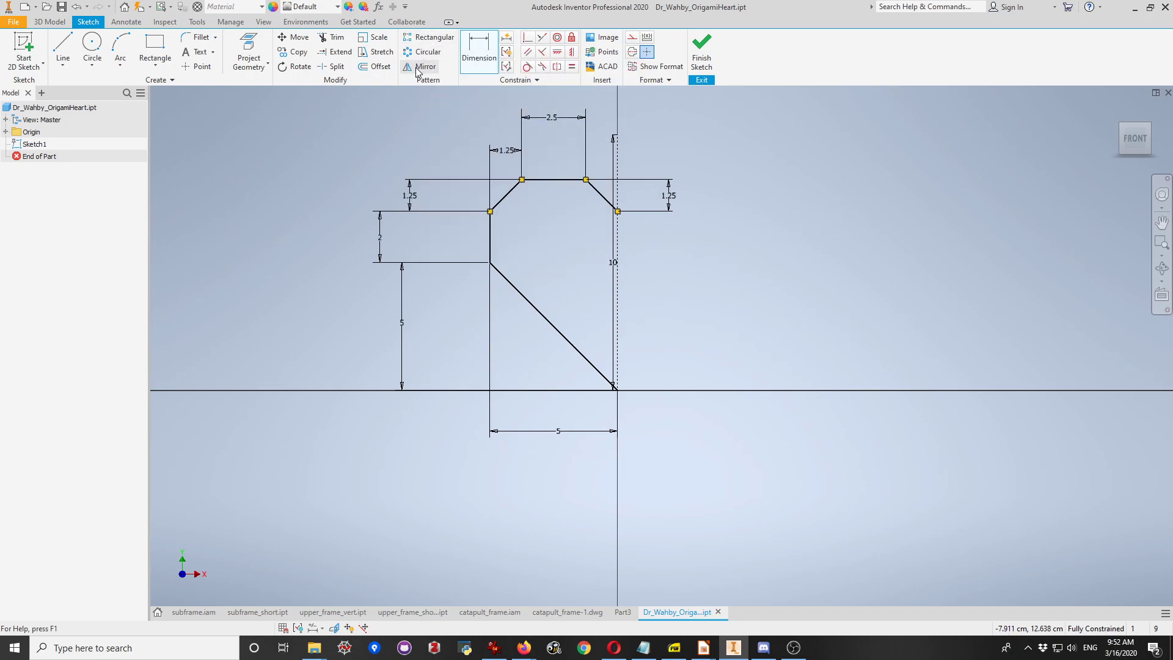
# - Mirror all half-heart lines across the vertical construction line
pyautogui.click(425, 67)
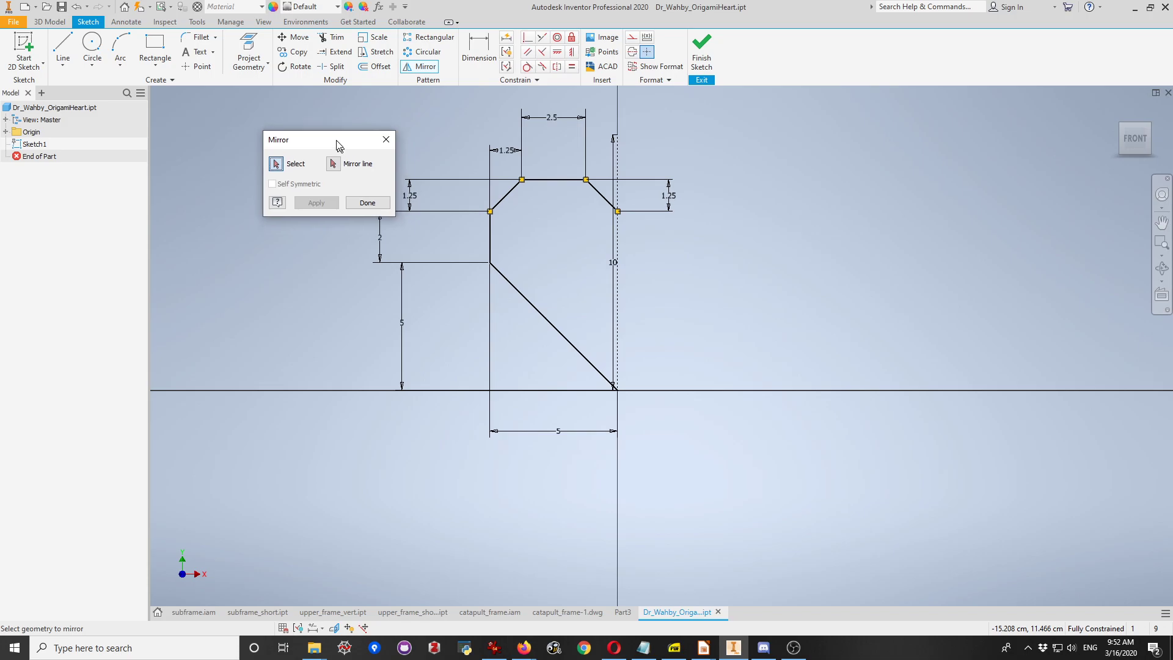
pyautogui.moveTo(337, 140); pyautogui.dragTo(334, 121)
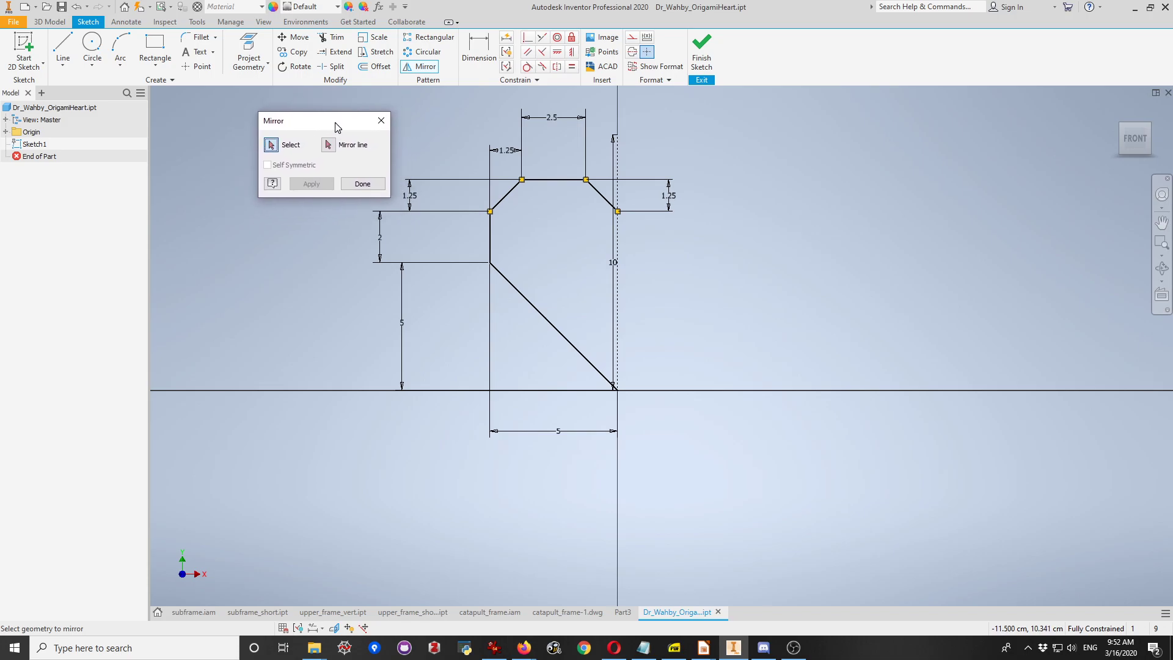
pyautogui.moveTo(305, 146)
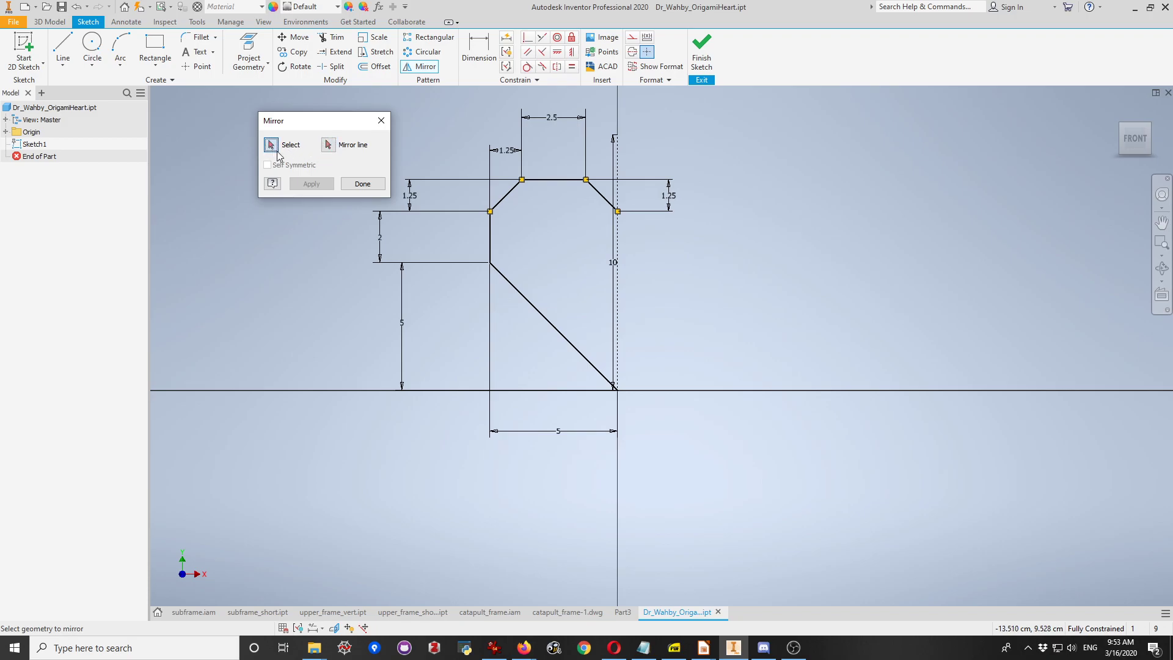
pyautogui.moveTo(286, 157)
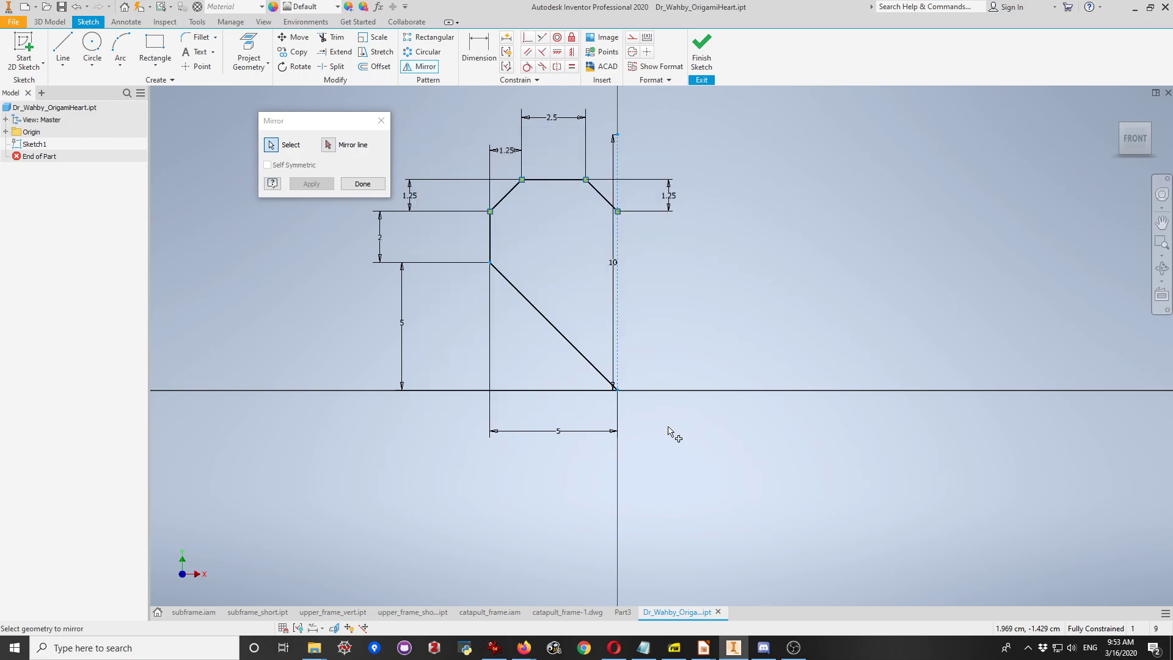
pyautogui.moveTo(327, 158)
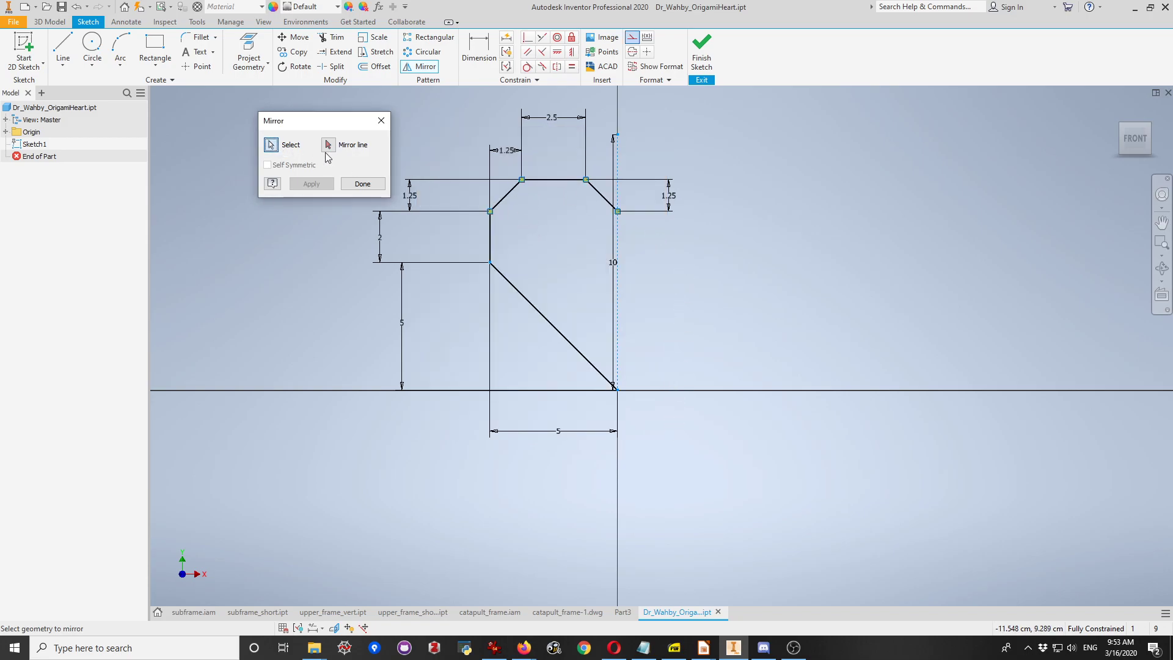
pyautogui.moveTo(617, 314)
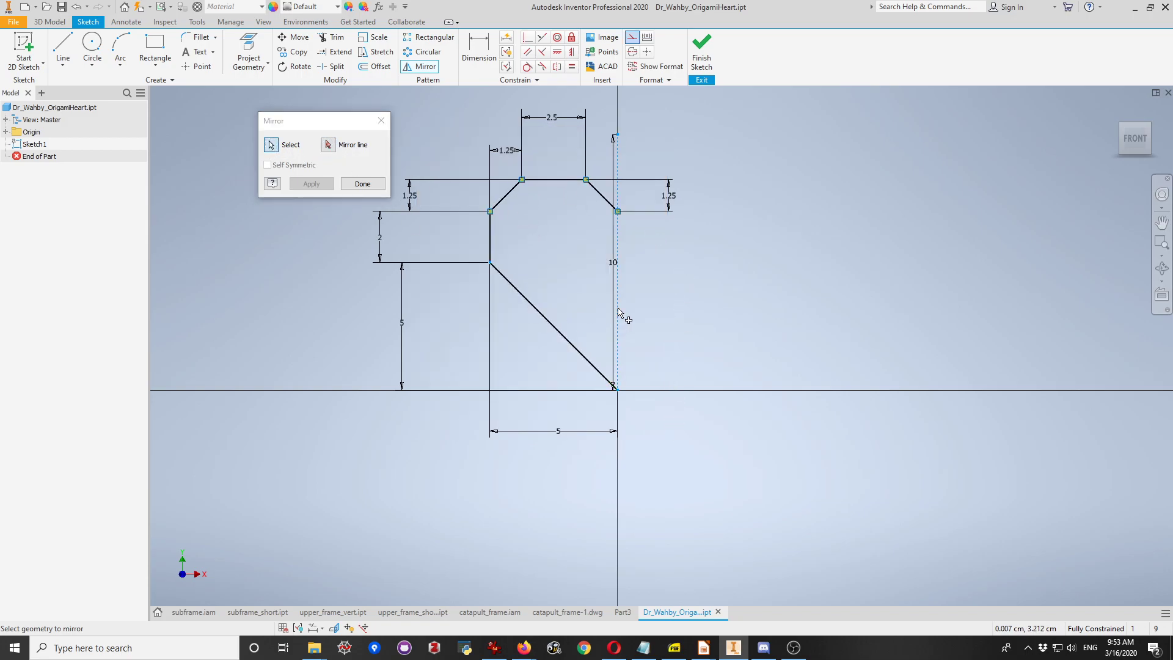
pyautogui.click(552, 327)
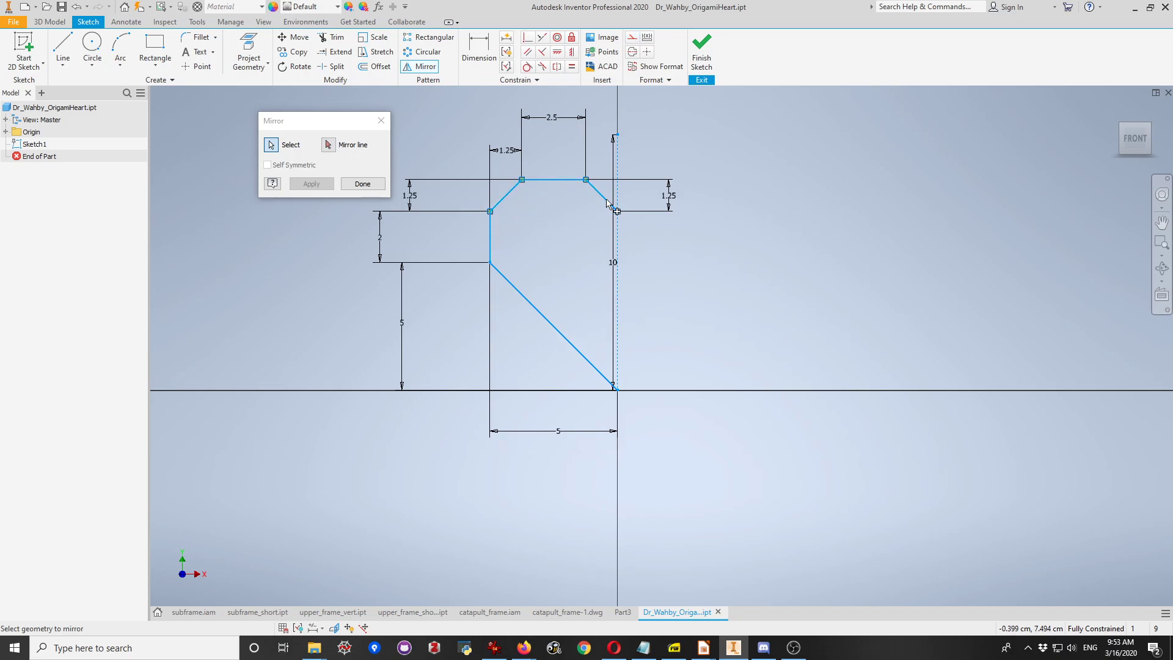
pyautogui.click(328, 144)
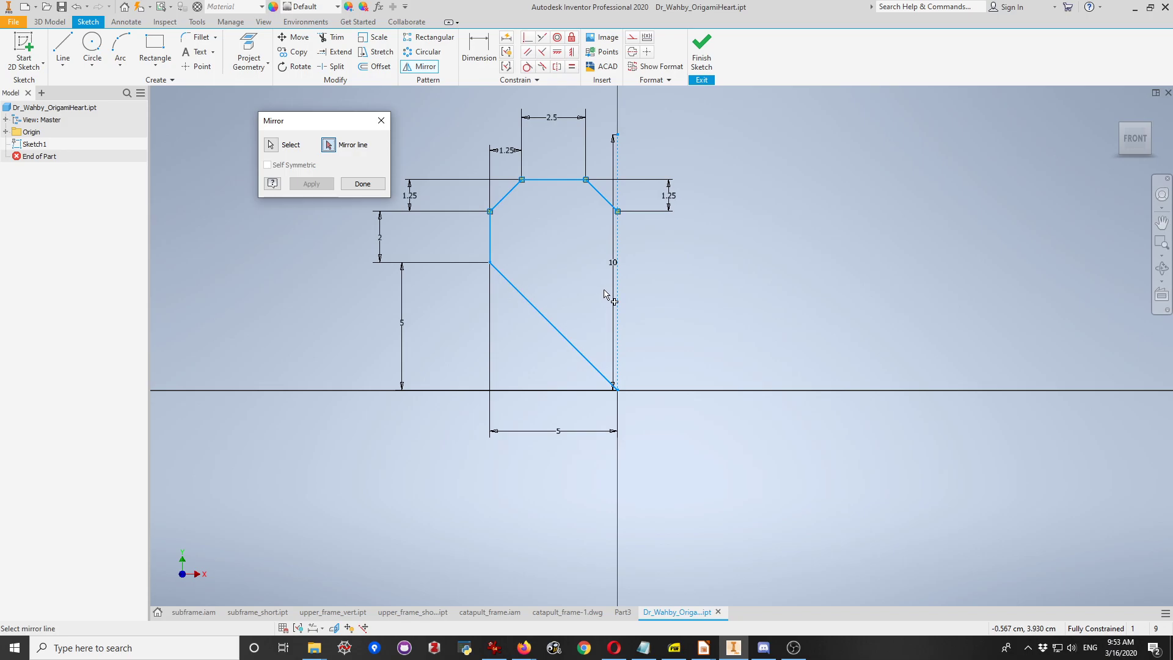
pyautogui.click(271, 145)
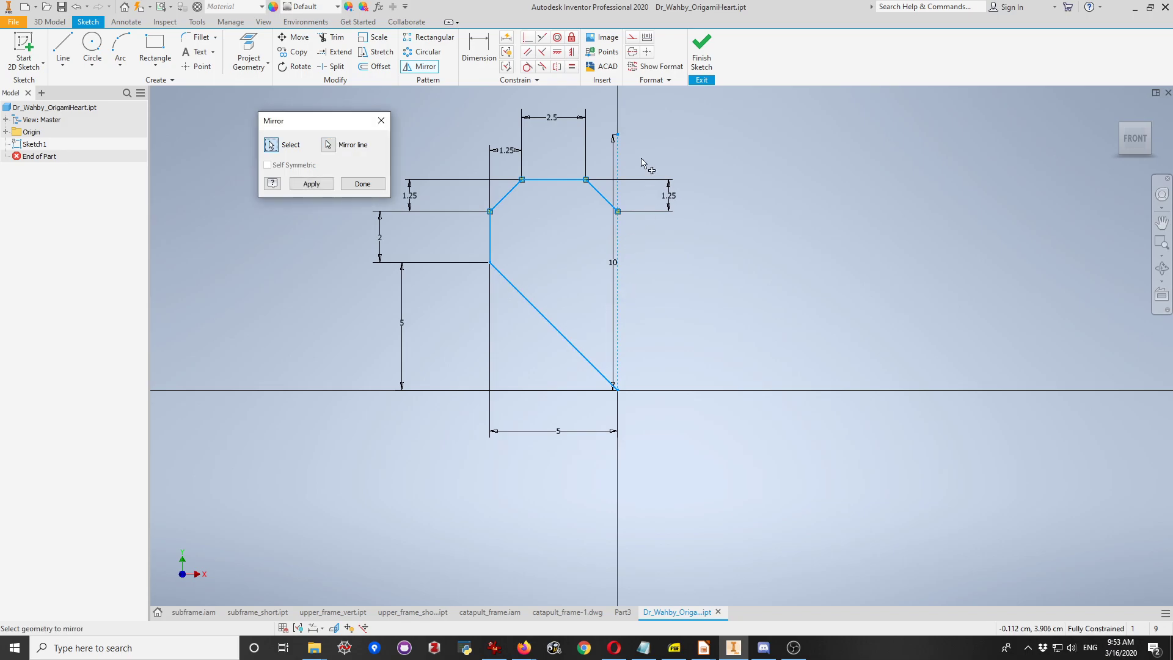
pyautogui.click(311, 183)
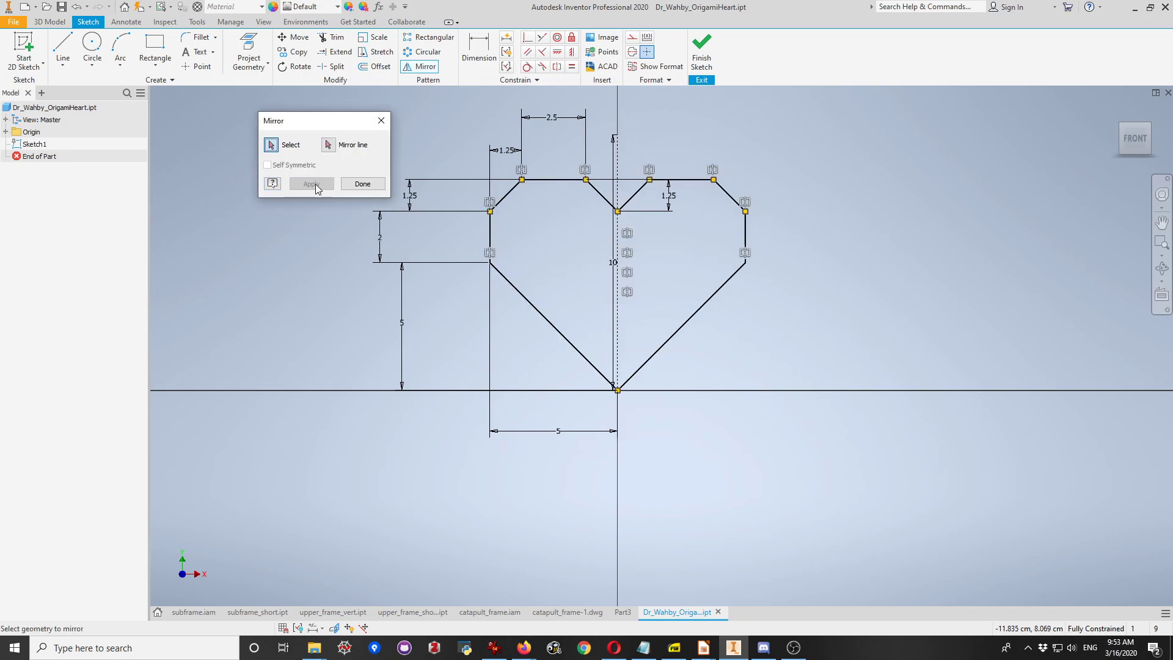
pyautogui.click(362, 183)
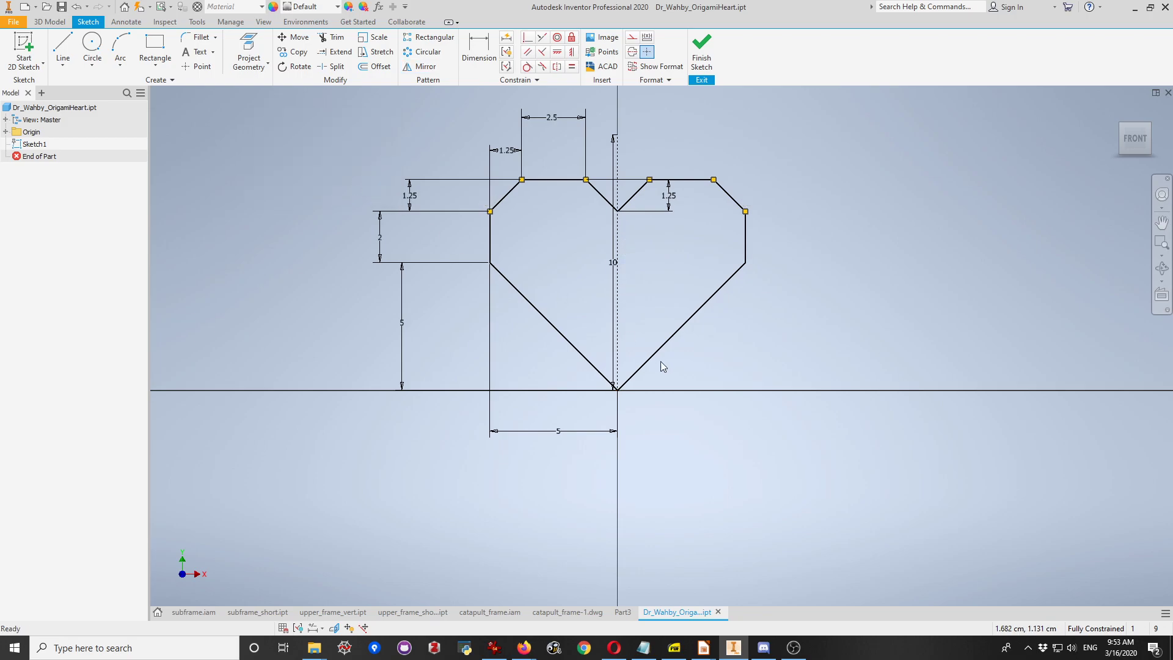
pyautogui.moveTo(662, 178)
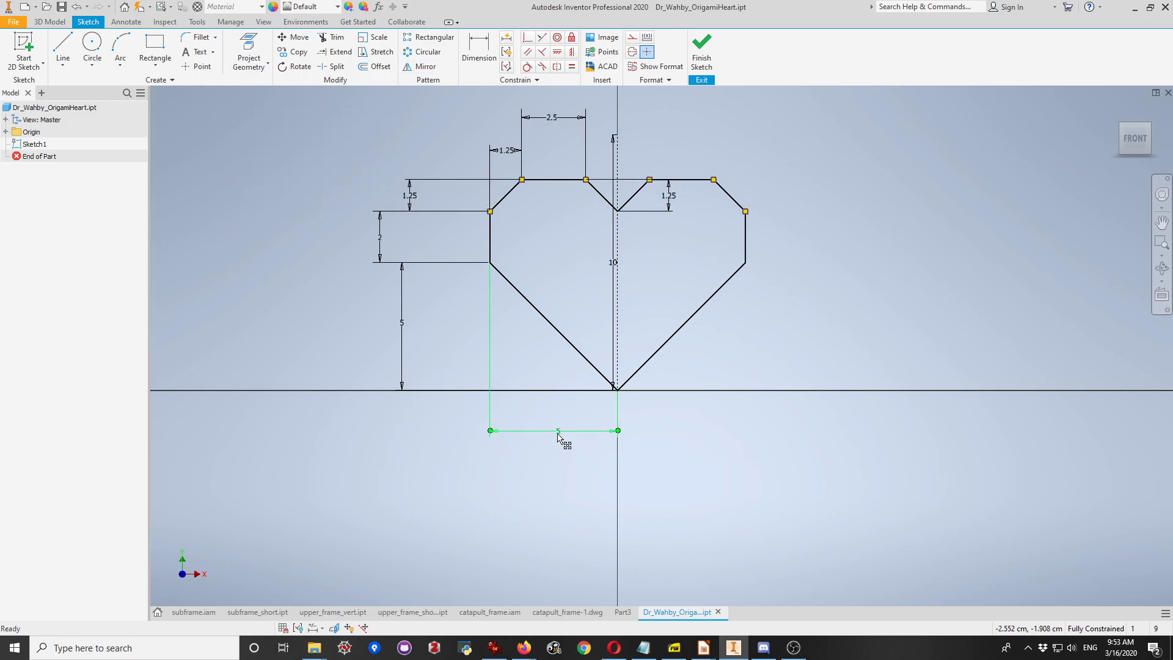
pyautogui.doubleClick(557, 430)
pyautogui.write('3')
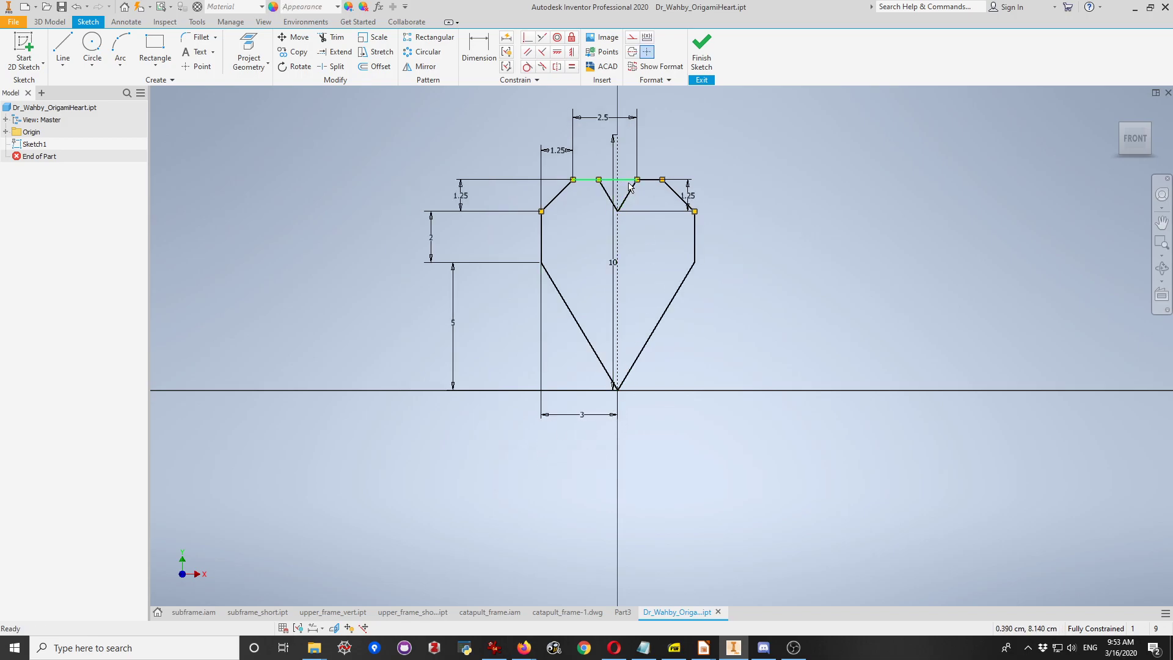
pyautogui.doubleClick(583, 414)
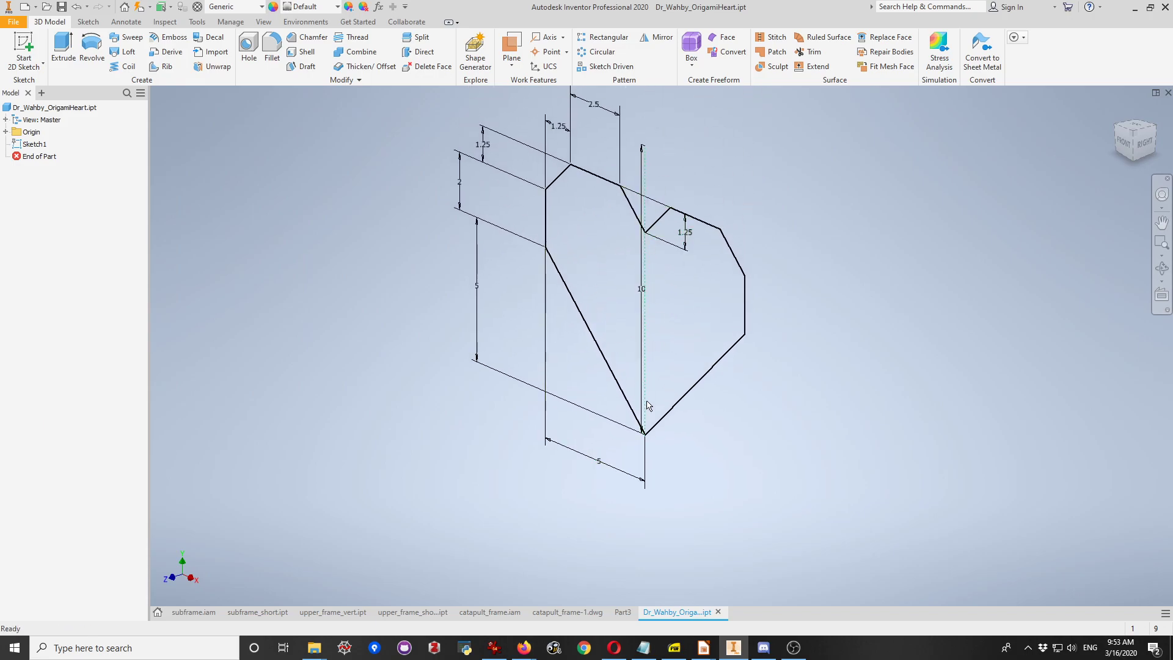
# - Extrude the heart profile 10 mm into Extrusion1 and view it from the front
pyautogui.click(60, 43)
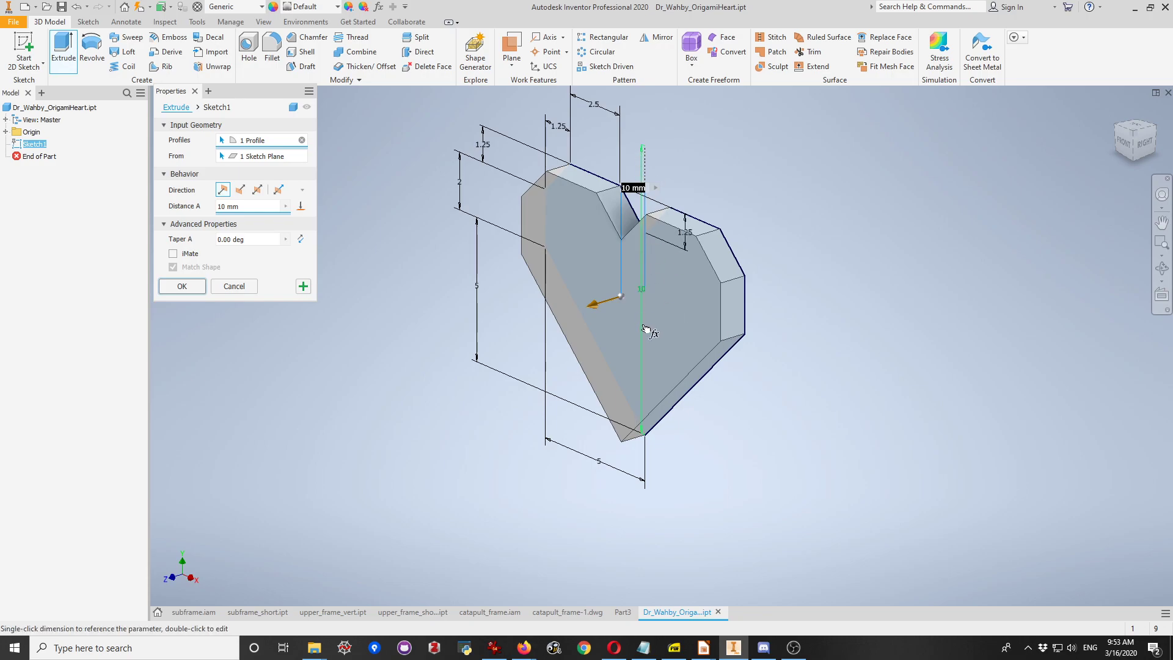
pyautogui.click(182, 286)
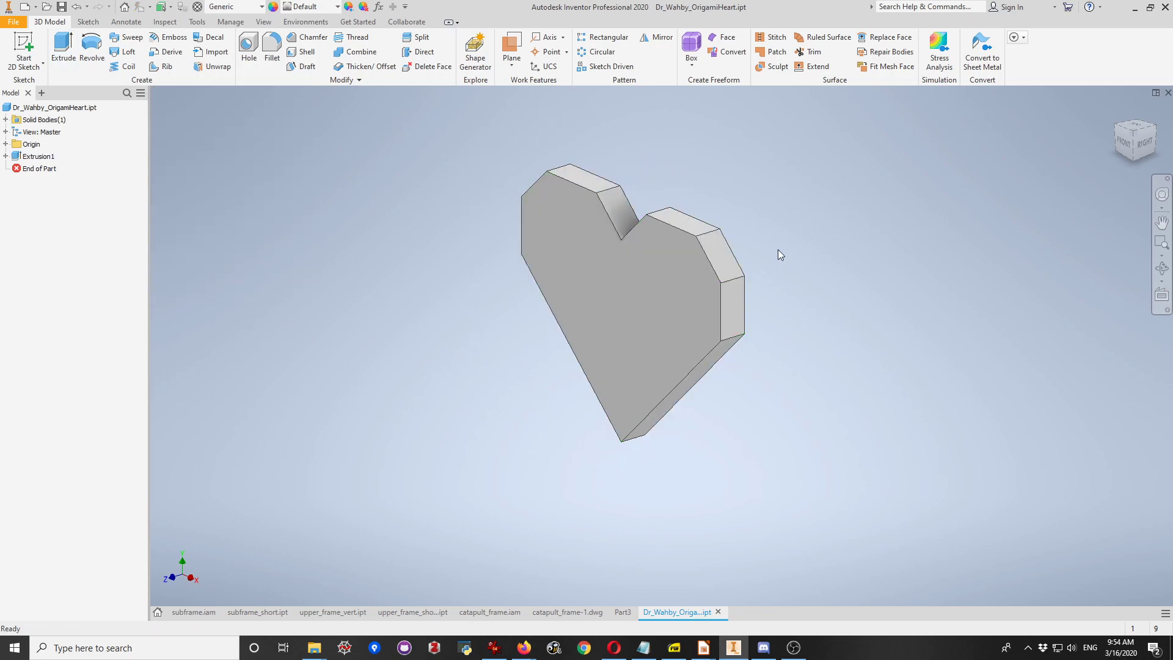
pyautogui.moveTo(1116, 126)
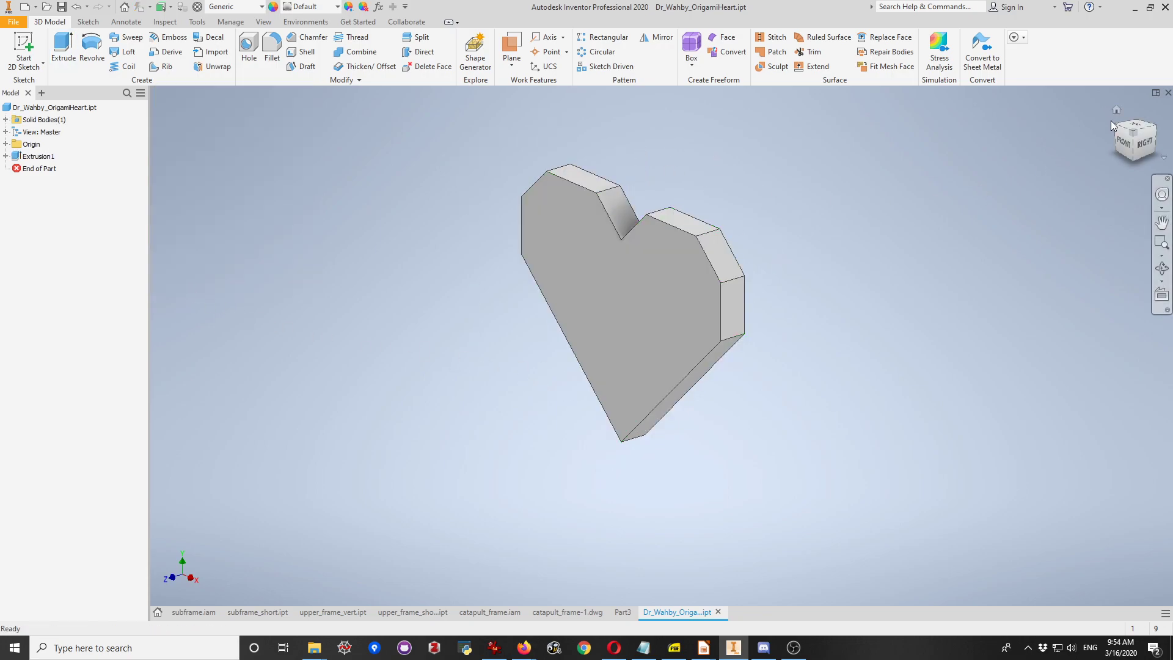
pyautogui.click(1127, 142)
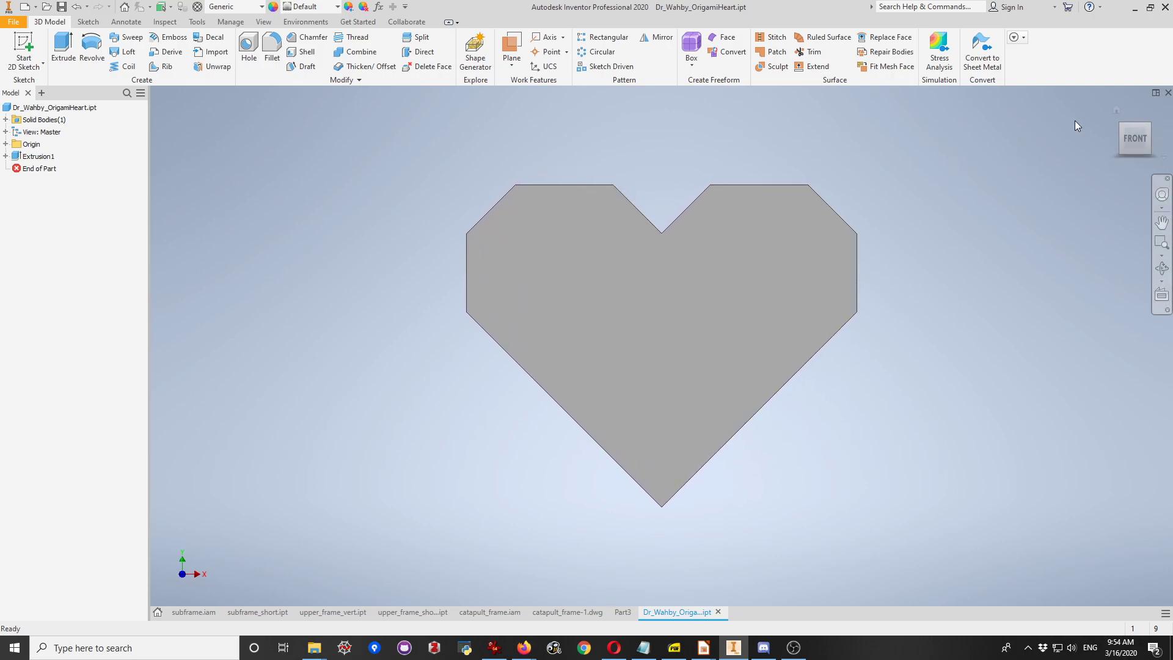